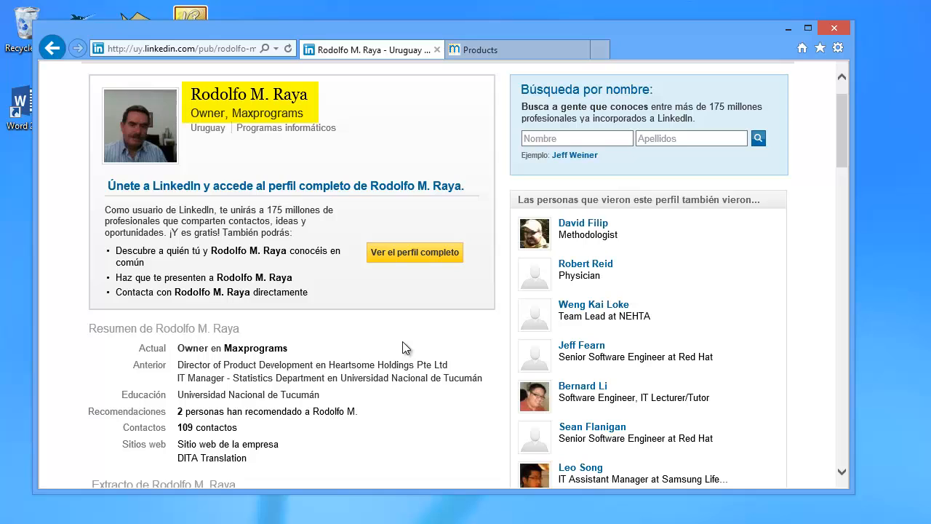
mouse_move(434, 326)
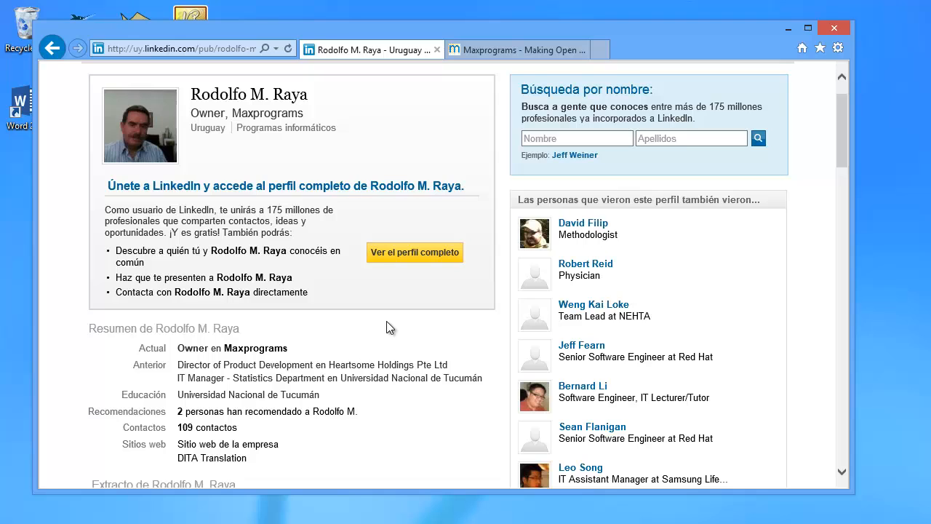
mouse_move(497, 180)
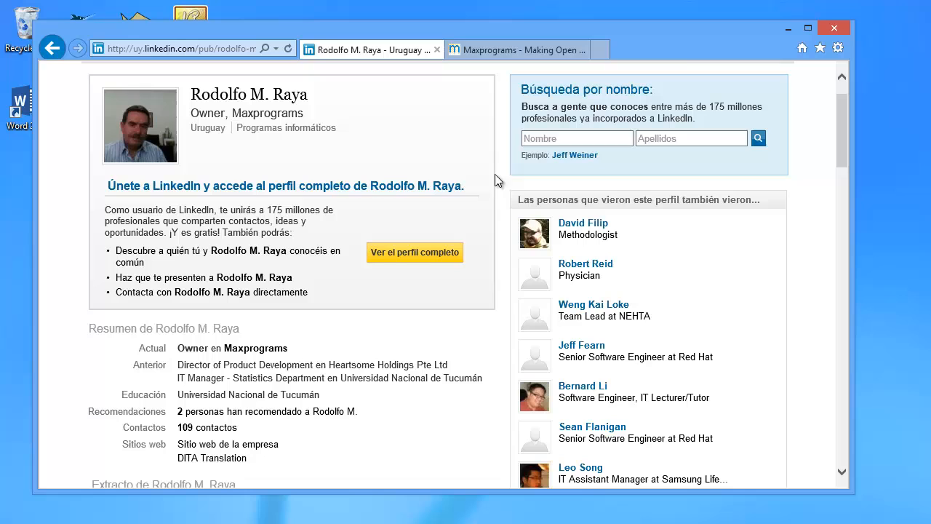
Step: Show the Maxprograms Products page listing Swordfish, RemoteTM, Stingray and Anchovy
left_click(517, 49)
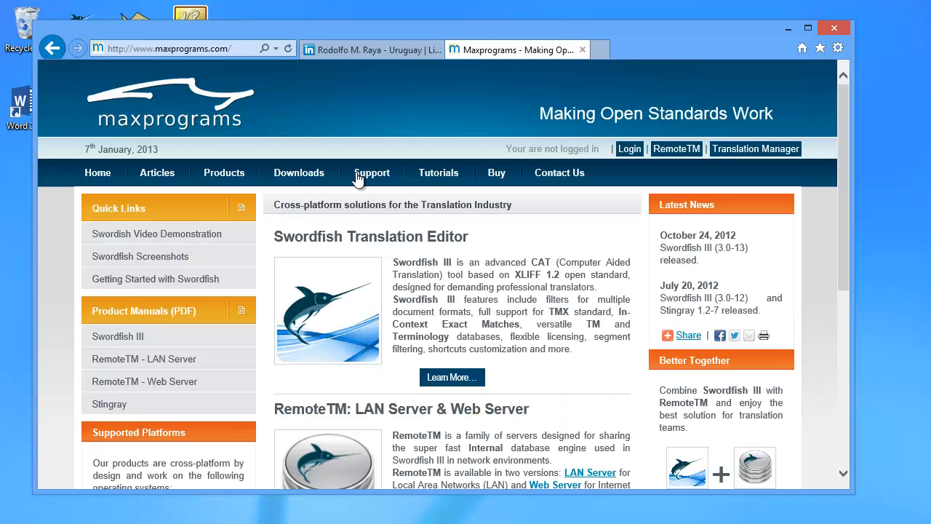
mouse_move(242, 163)
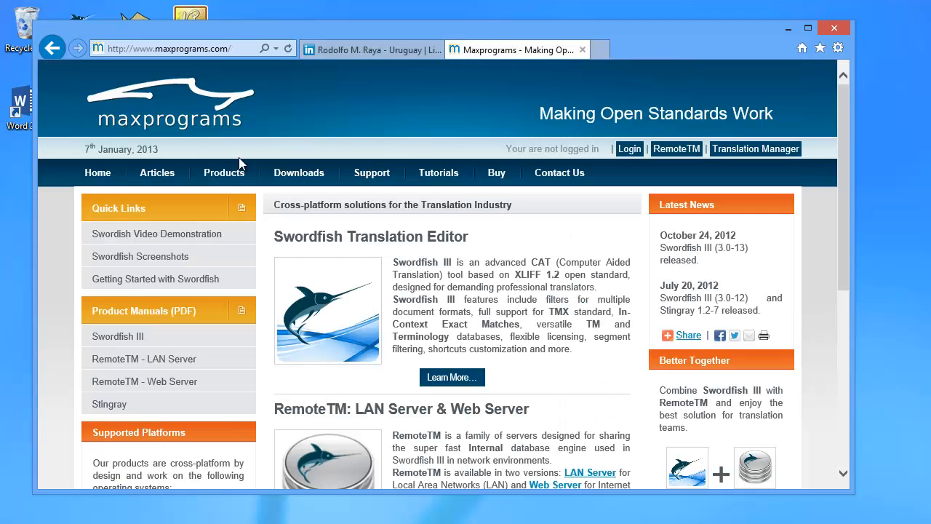
mouse_move(224, 172)
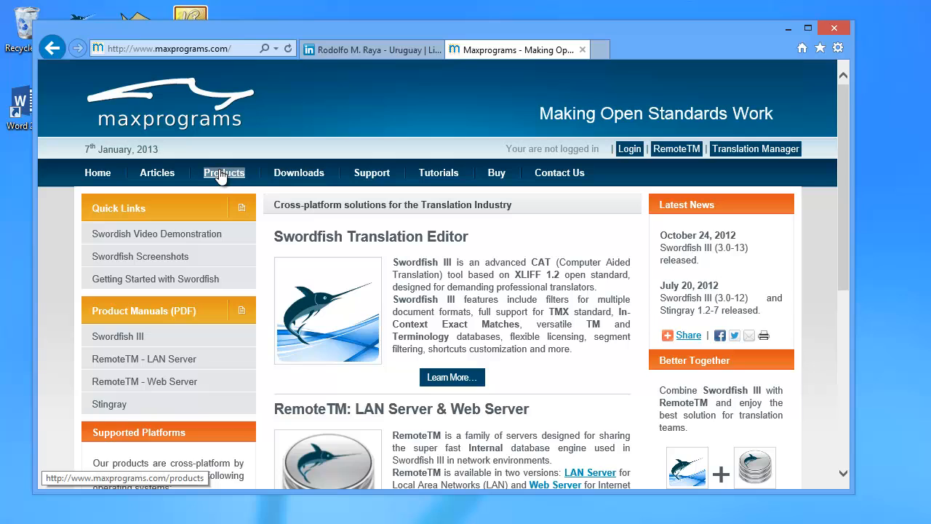
left_click(223, 173)
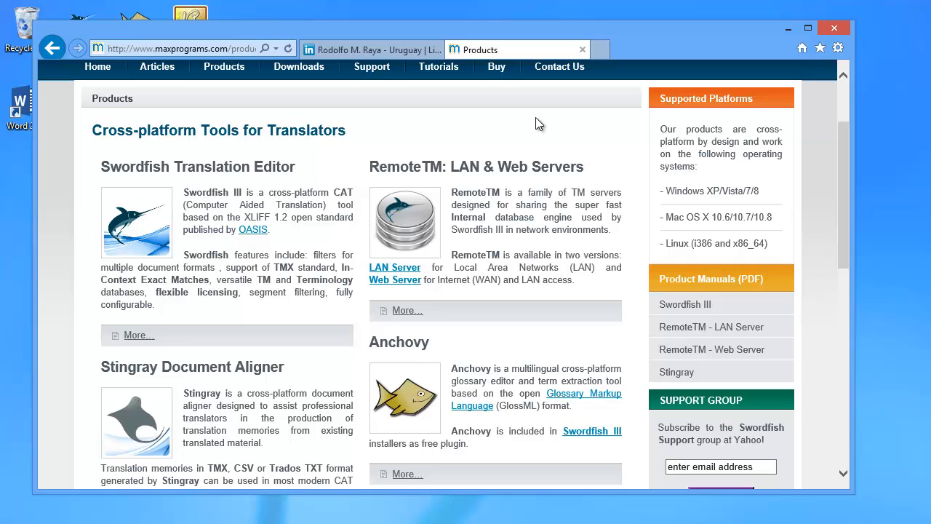
mouse_move(329, 163)
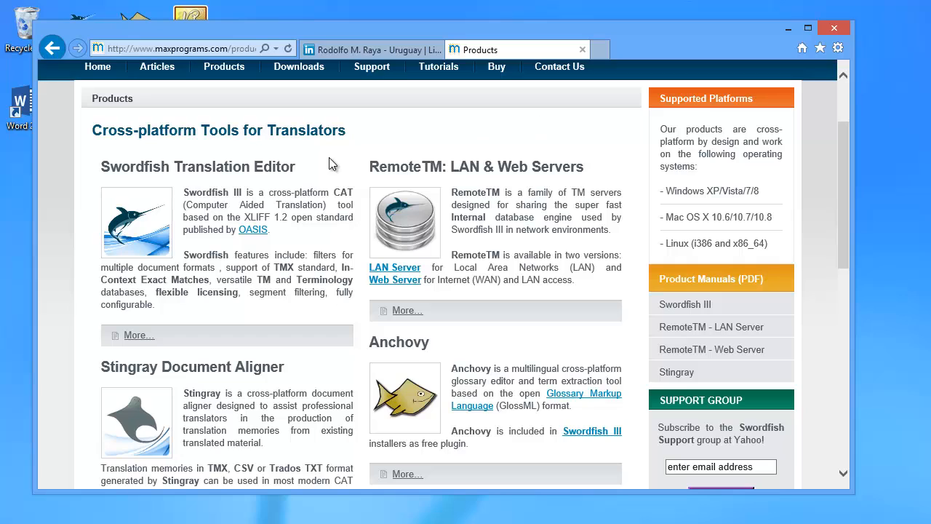
double_click(133, 167)
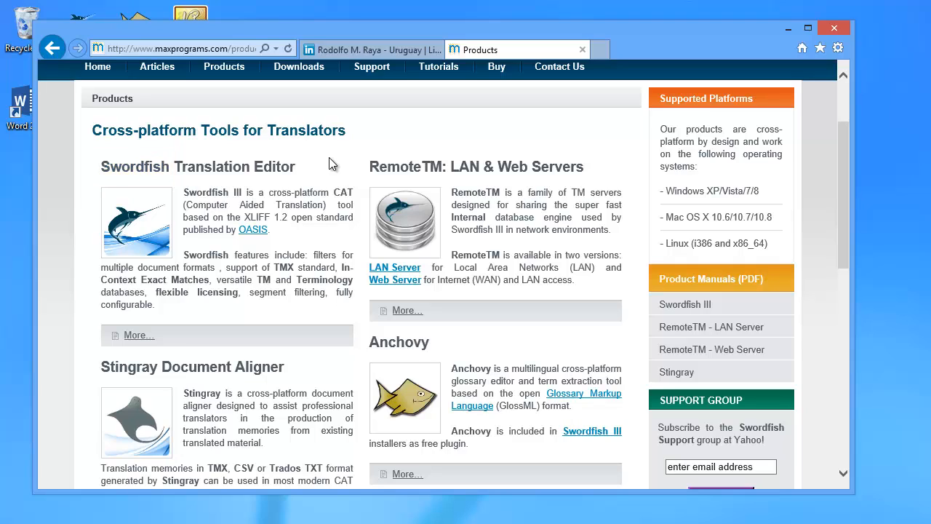
double_click(128, 366)
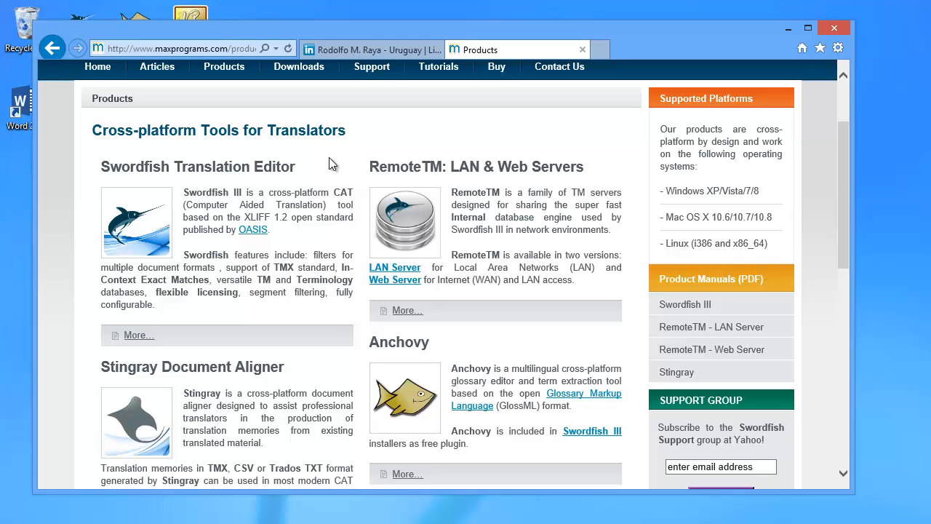
mouse_move(485, 126)
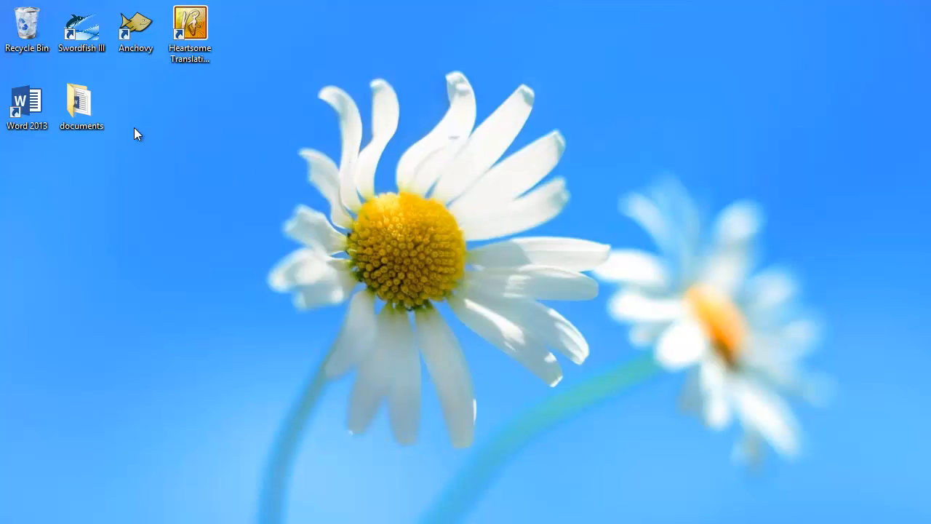
mouse_move(81, 100)
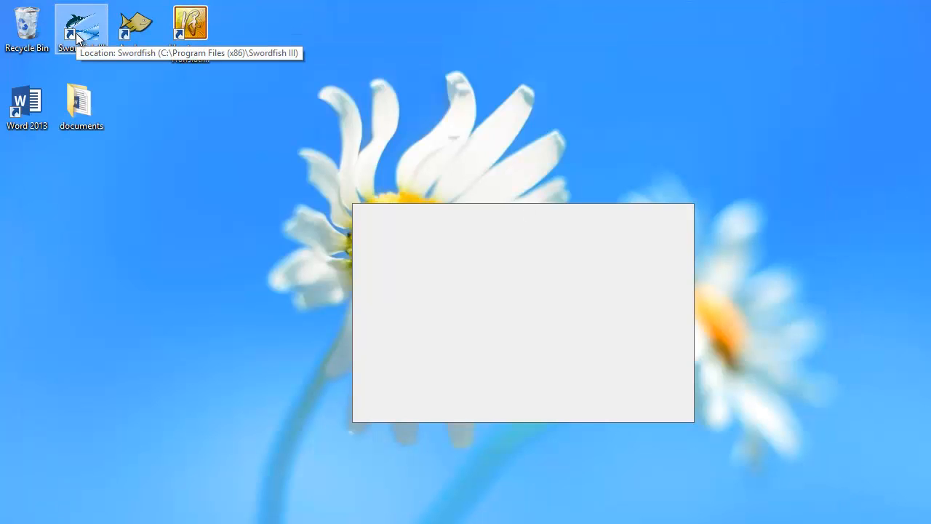
Step: Launch Swordfish III and look over its File menu commands
double_click(81, 25)
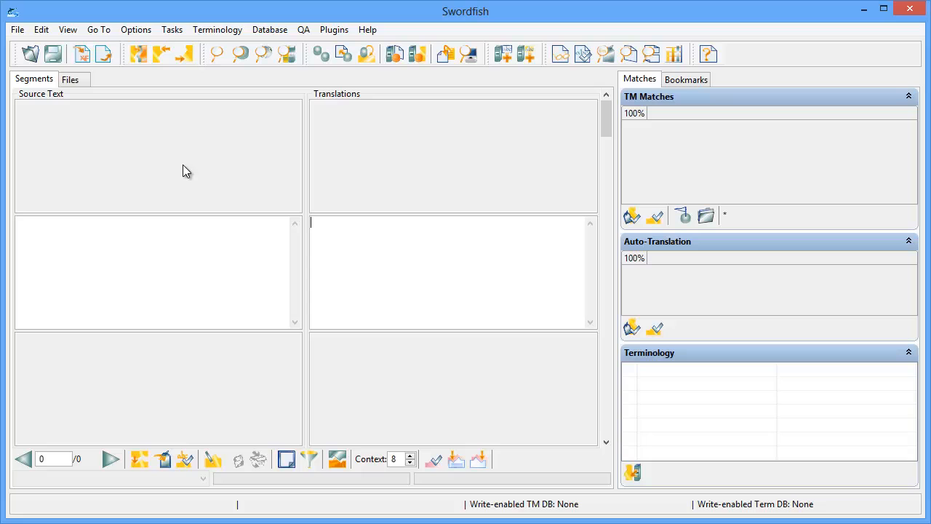
mouse_move(107, 99)
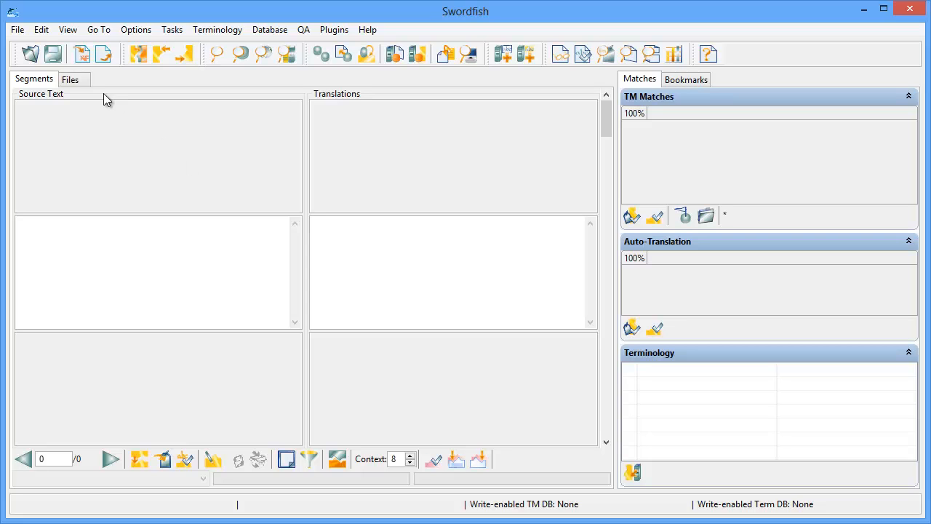
left_click(16, 29)
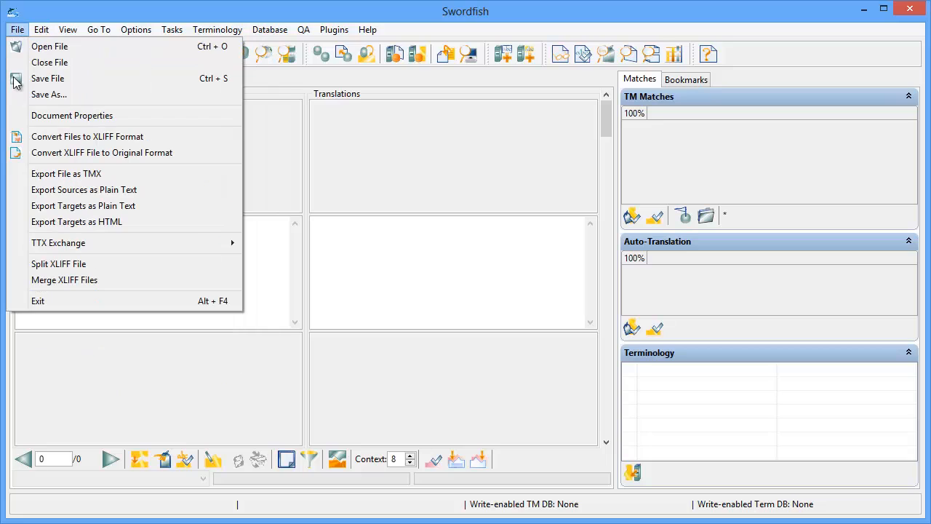
mouse_move(8, 76)
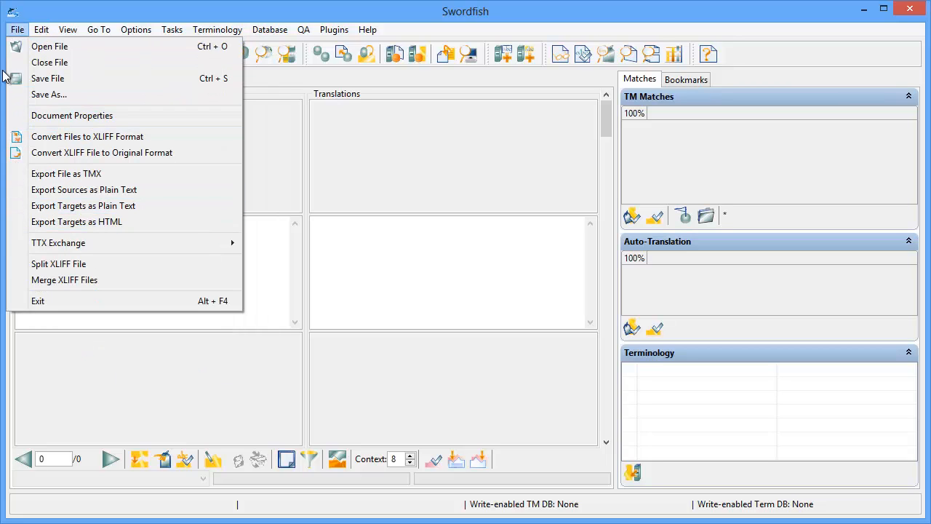
mouse_move(49, 94)
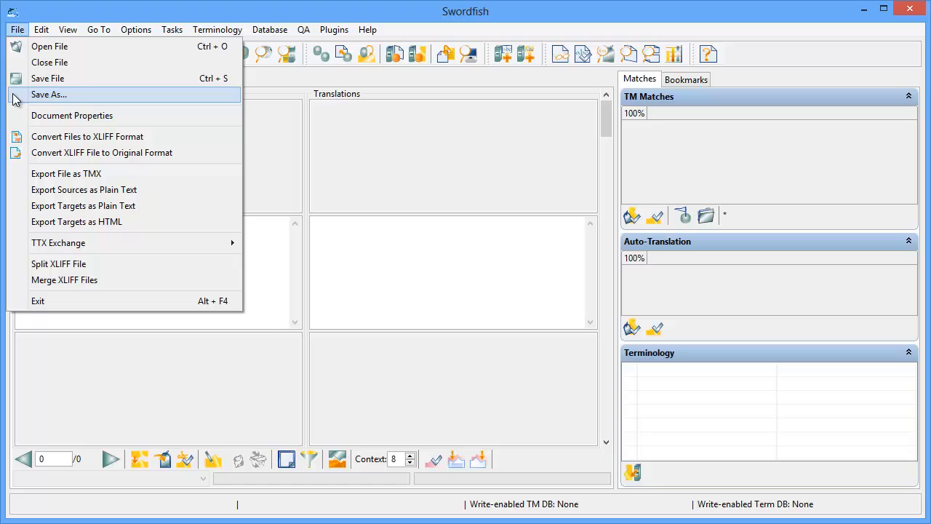
mouse_move(276, 173)
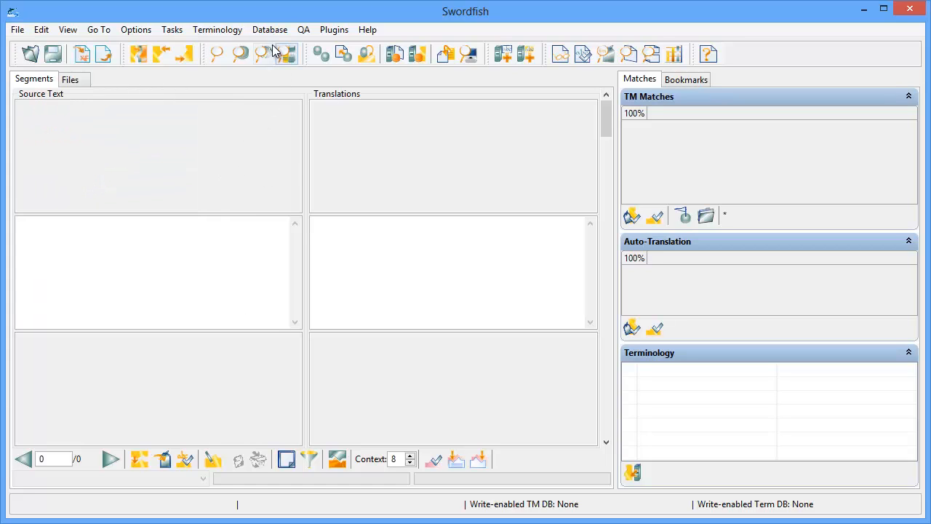
Step: Set up a new Internal translation memory database named Eurobarometer
left_click(270, 29)
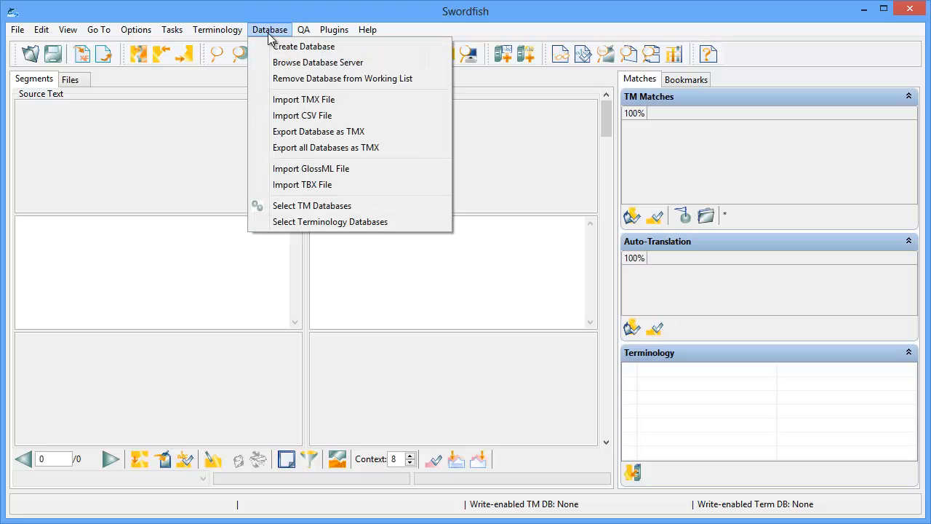
mouse_move(335, 62)
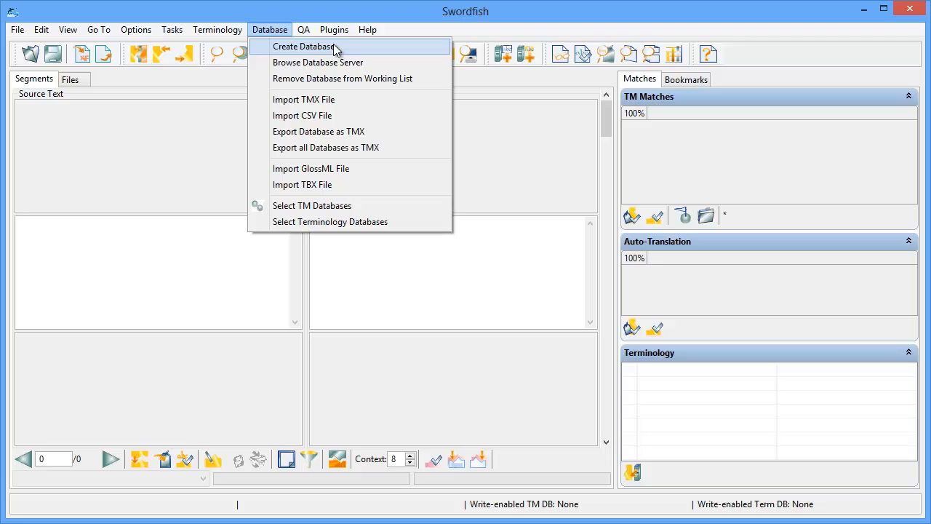
left_click(302, 46)
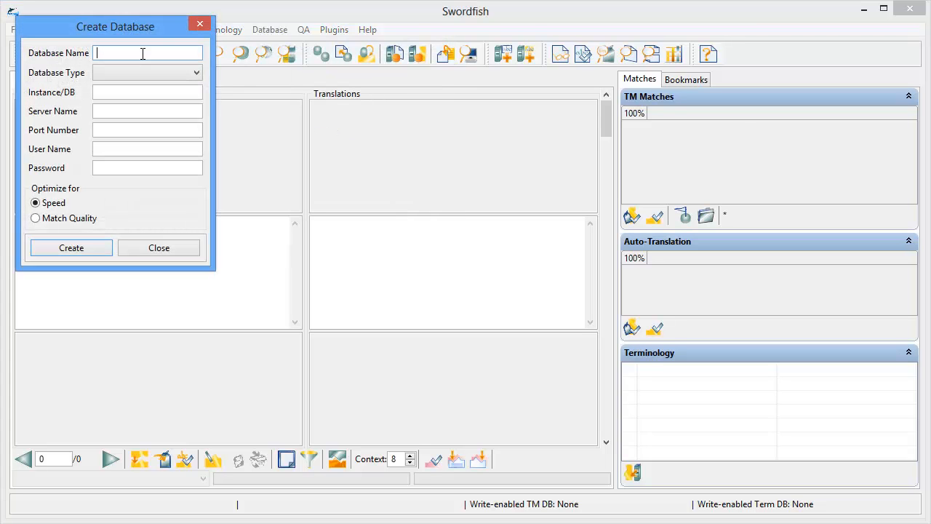
type("E")
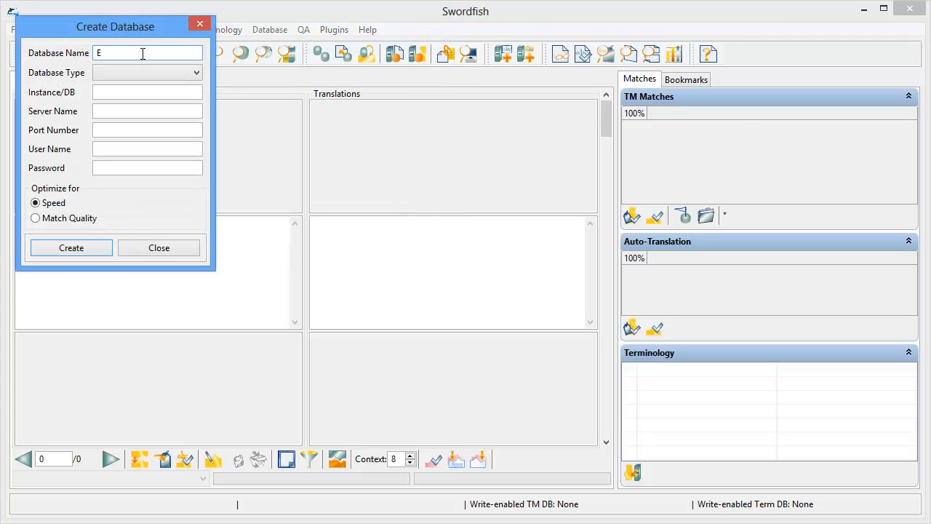
type("urobarometer")
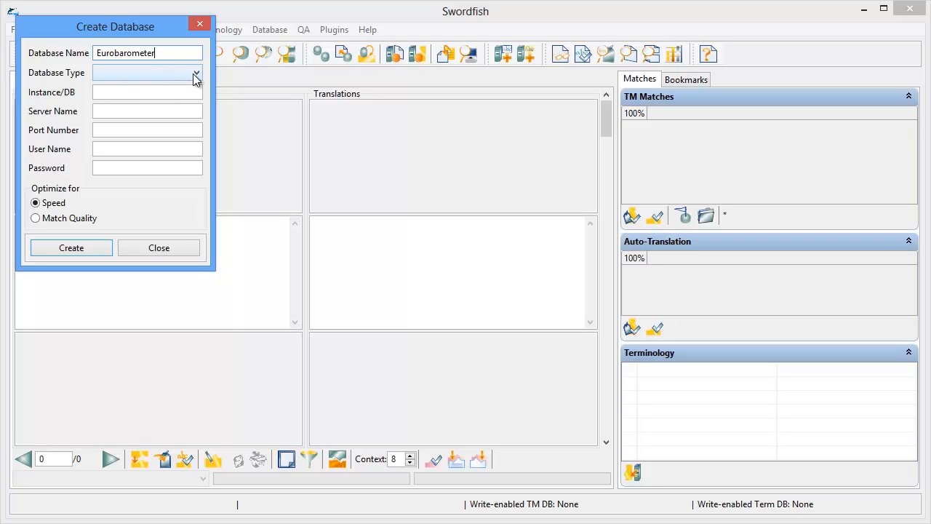
left_click(196, 76)
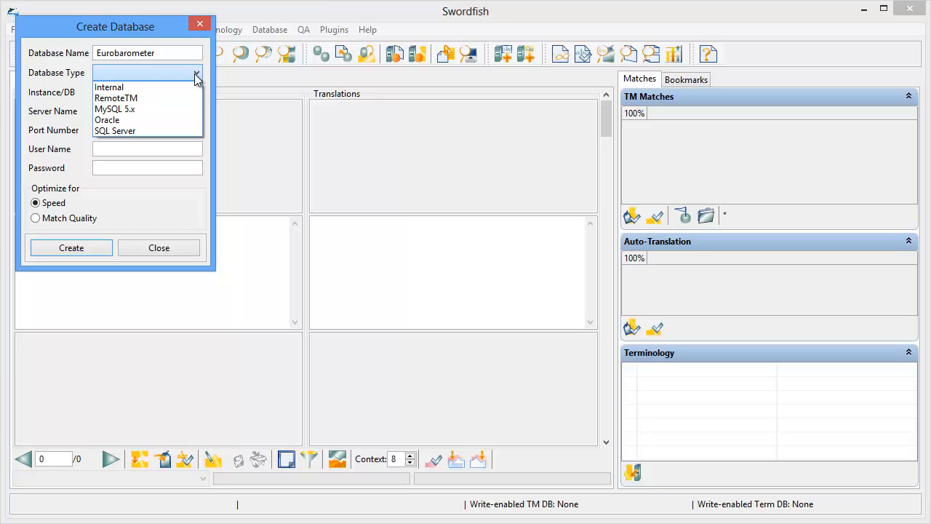
mouse_move(142, 98)
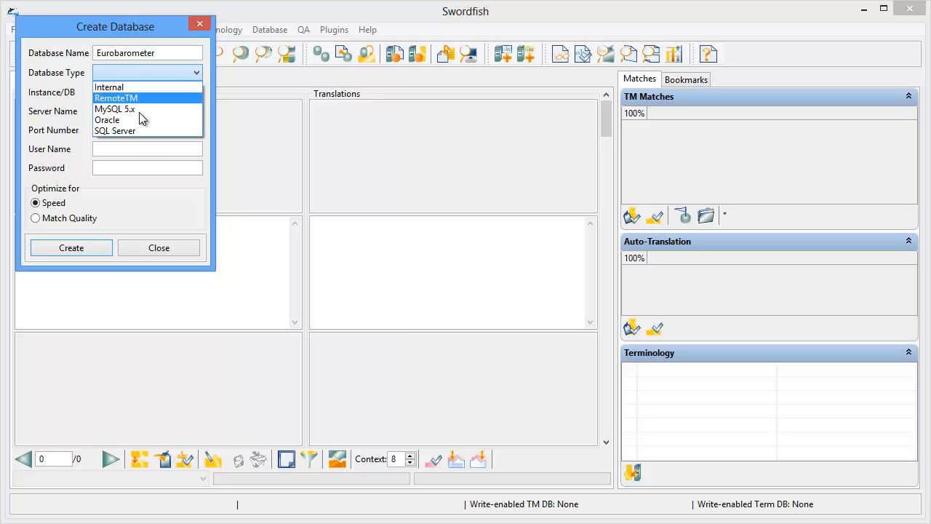
mouse_move(107, 87)
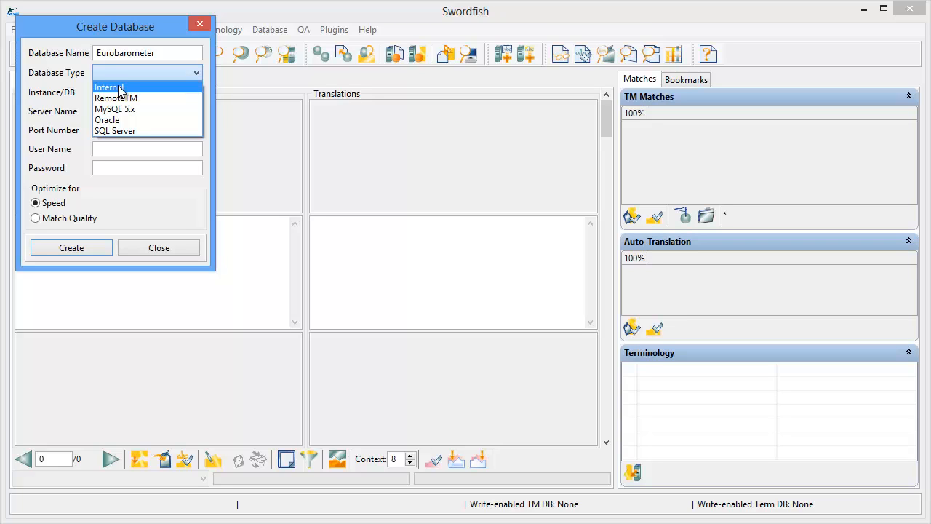
left_click(108, 88)
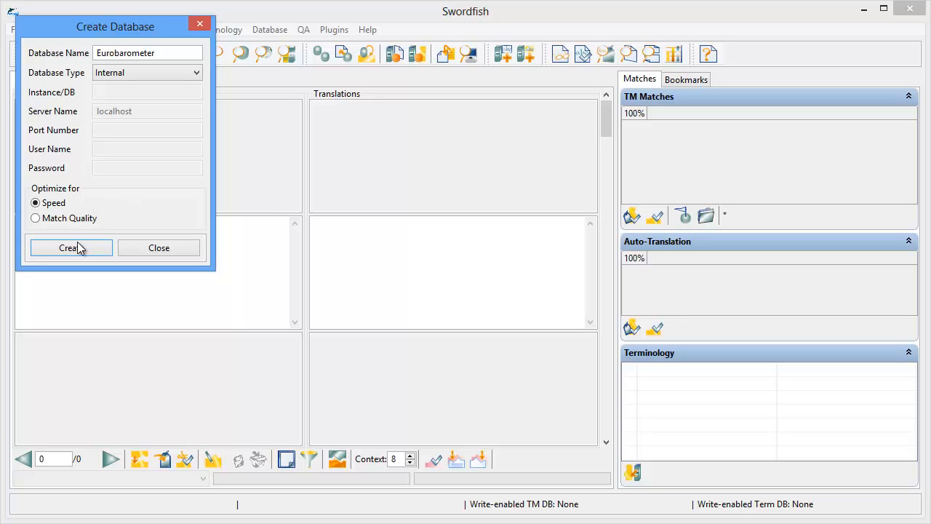
Step: Create the Eurobarometer database, acknowledge the success message, and close the creation window
left_click(70, 247)
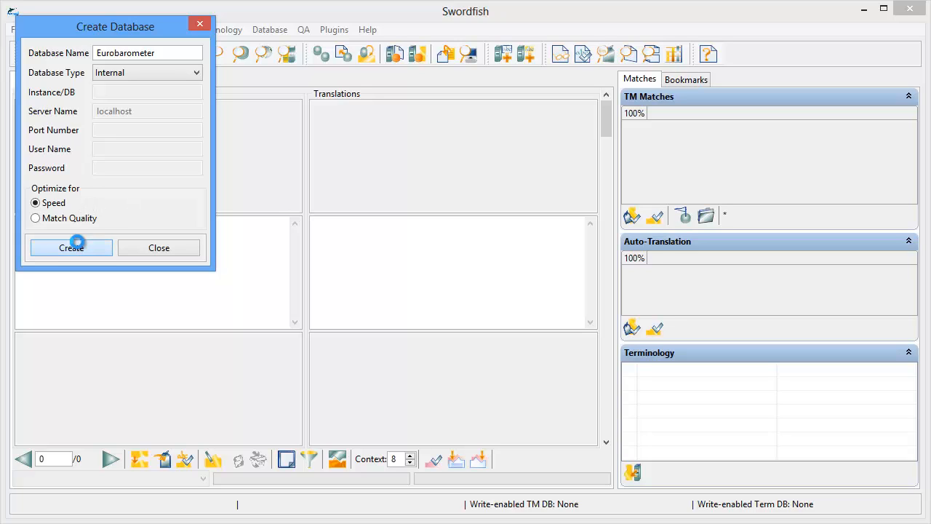
left_click(70, 247)
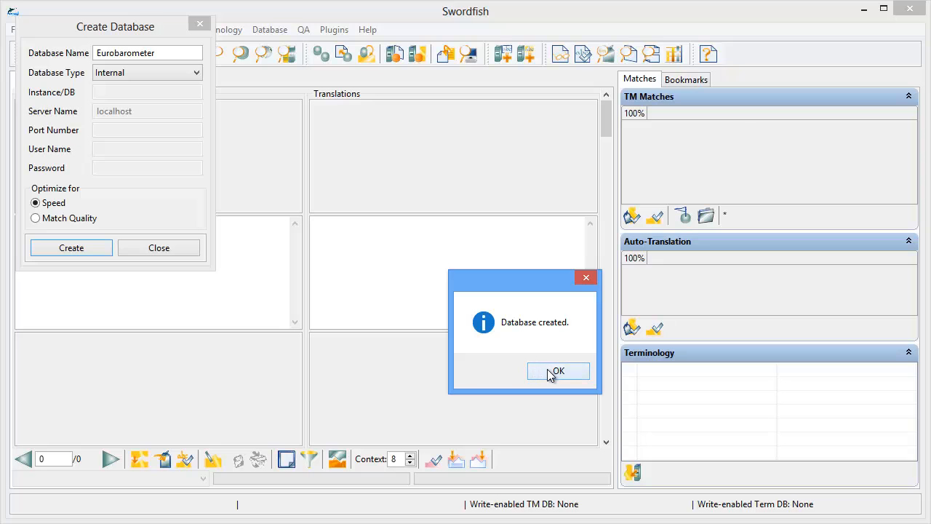
left_click(557, 371)
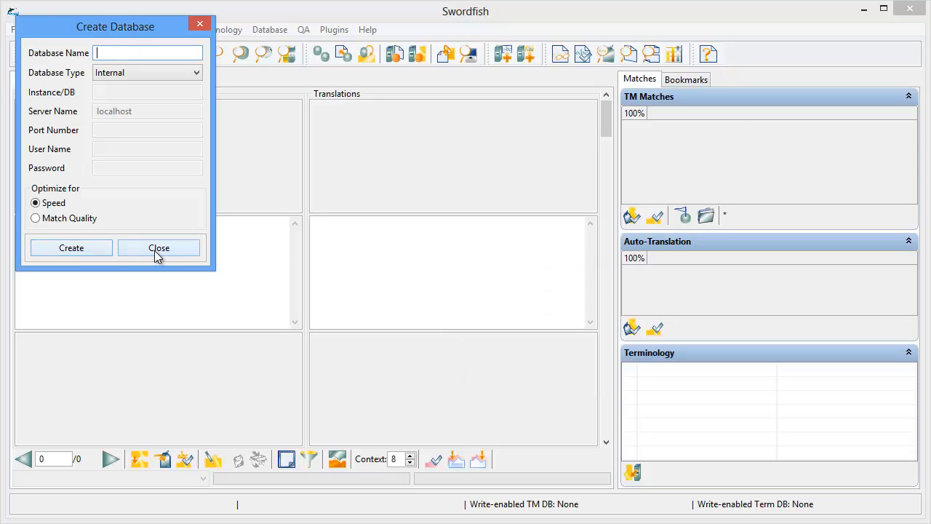
left_click(158, 248)
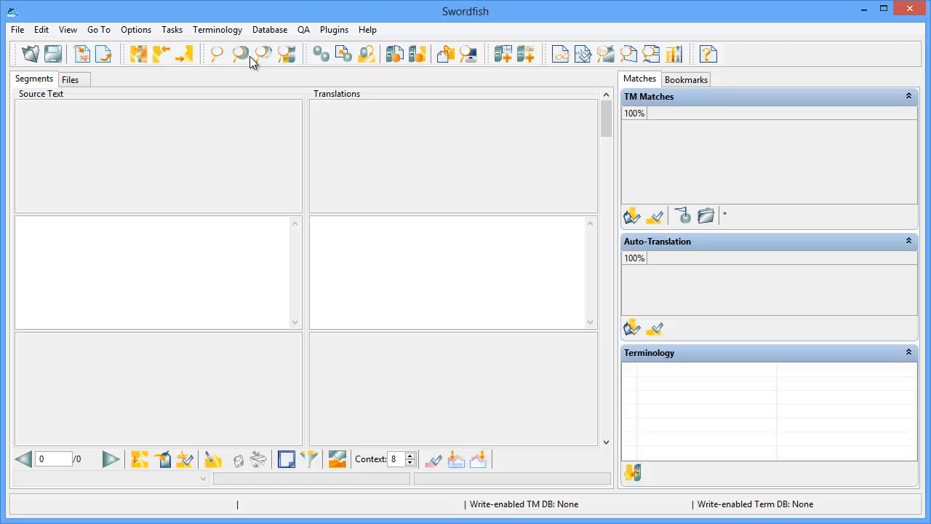
Step: Tick Eurobarometer in Select TM Databases as the write-enabled memory and accept
left_click(269, 29)
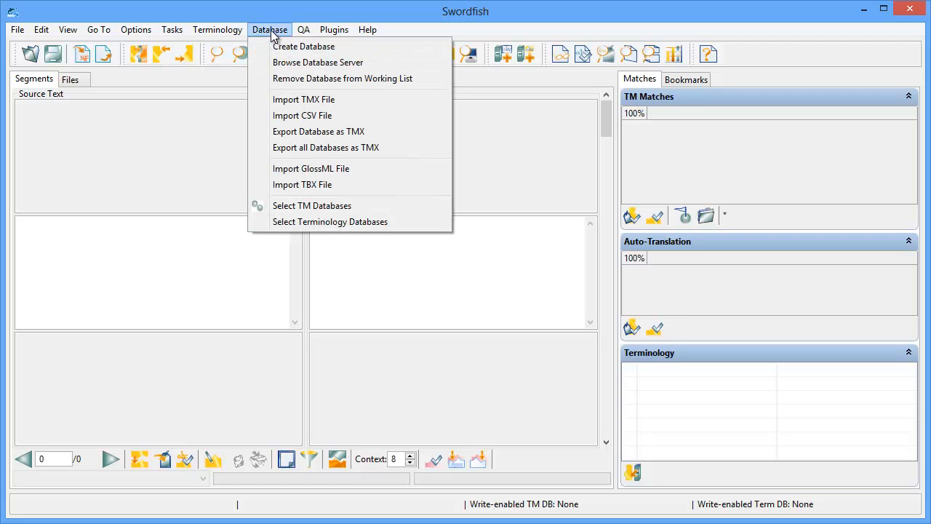
mouse_move(311, 205)
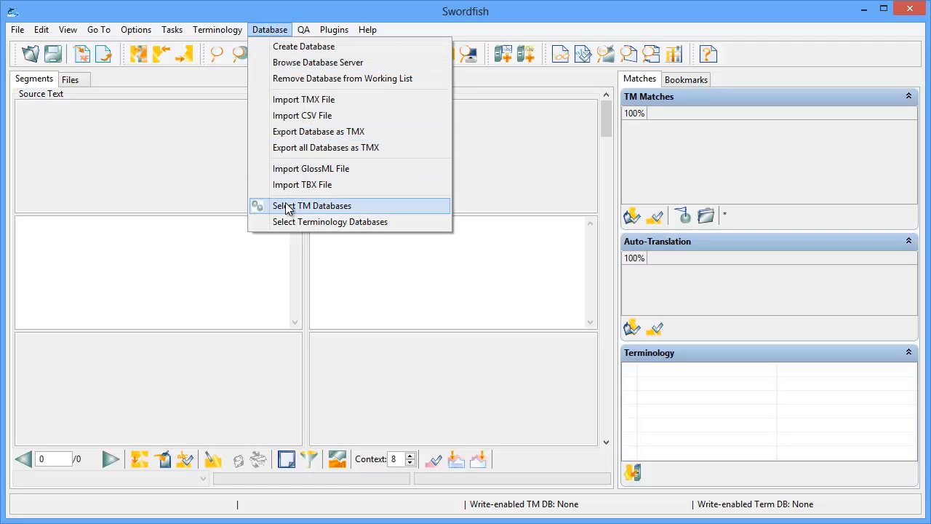
left_click(312, 205)
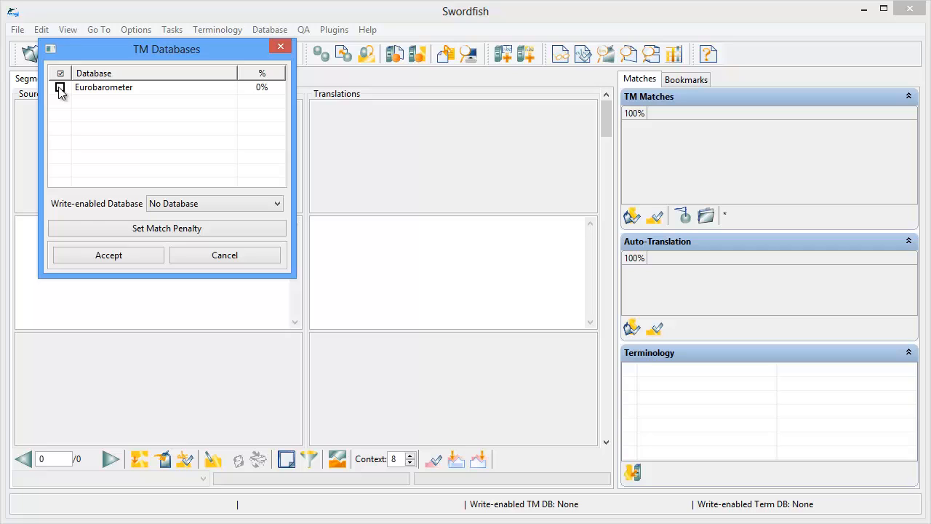
left_click(61, 87)
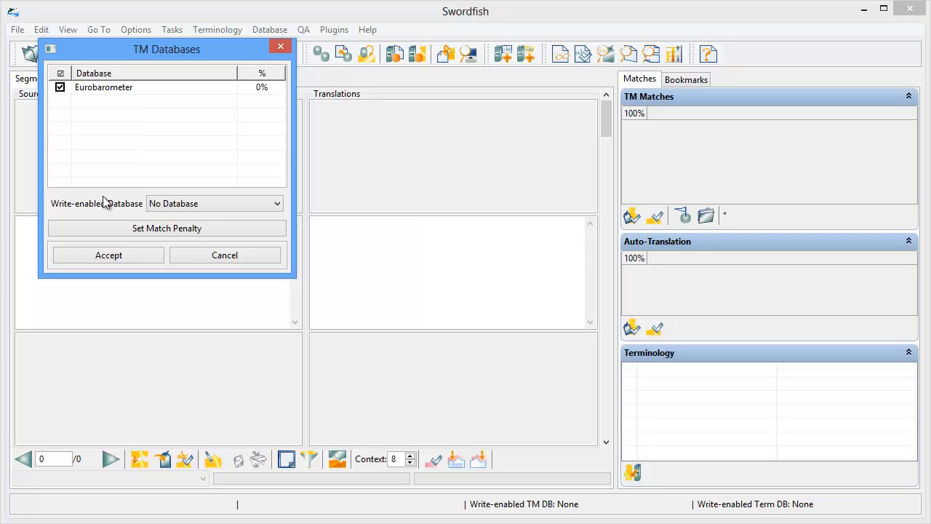
mouse_move(173, 216)
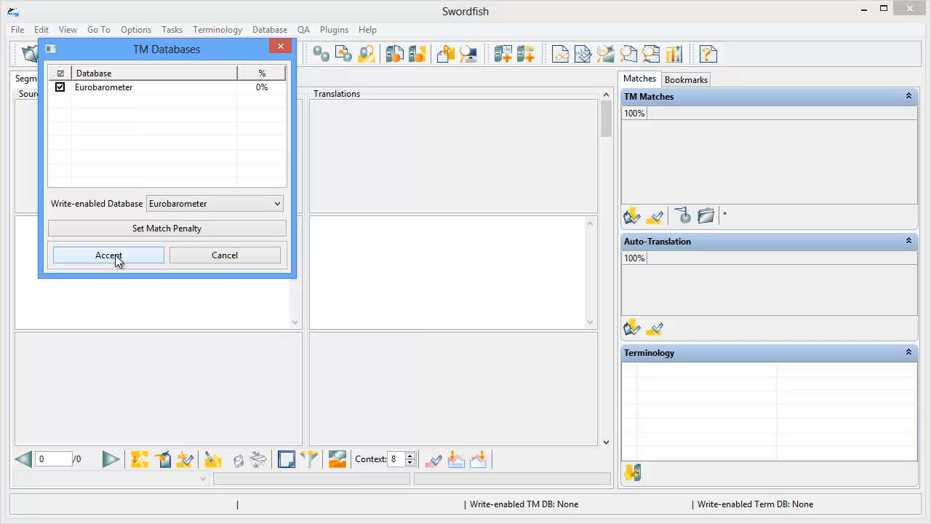
left_click(108, 254)
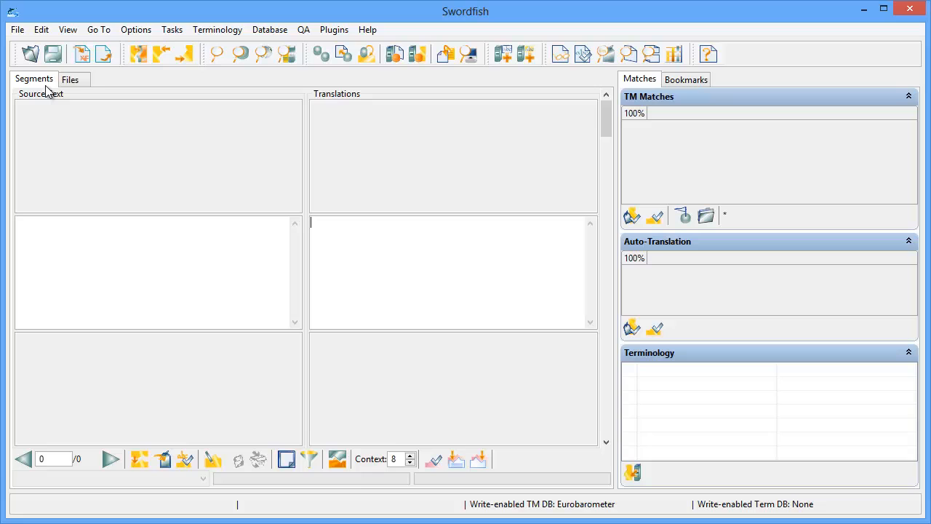
Step: Open Eurobarometer.docx from Desktop > documents using the All Files filter
left_click(16, 29)
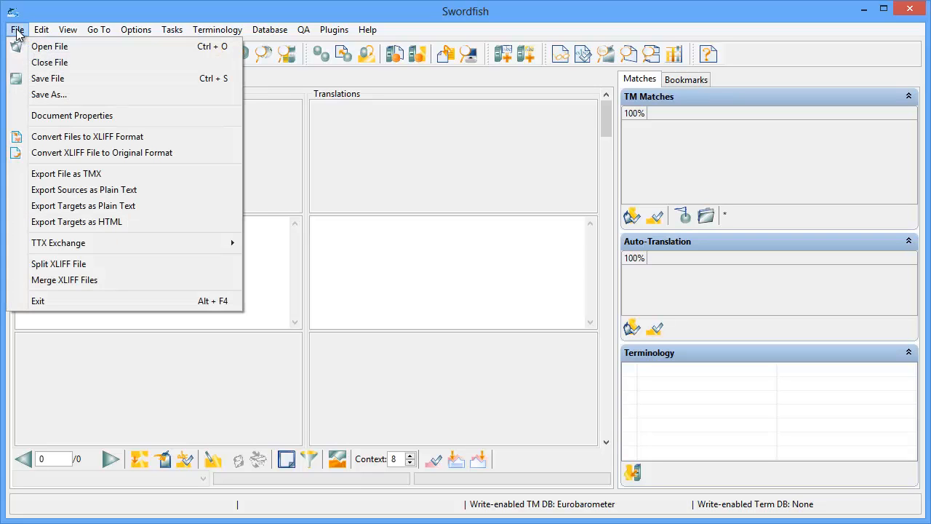
mouse_move(49, 45)
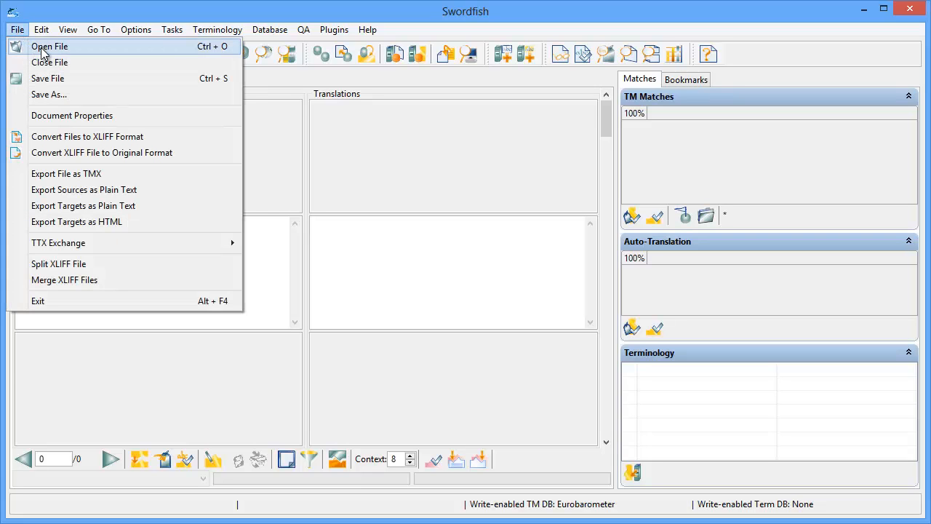
left_click(16, 29)
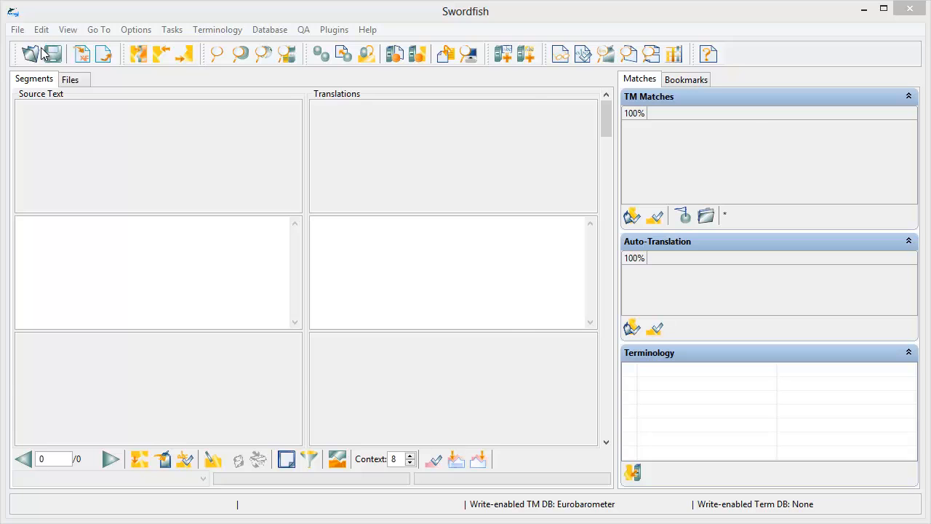
left_click(30, 54)
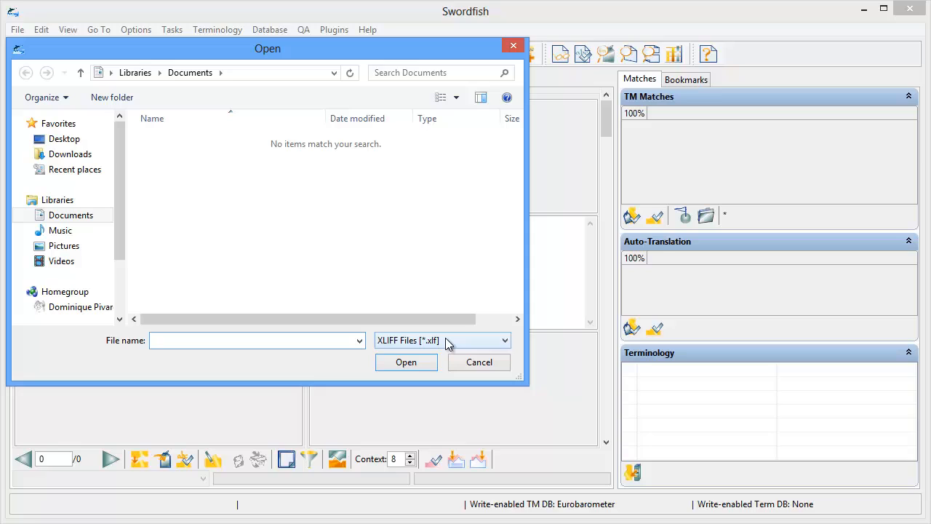
left_click(503, 339)
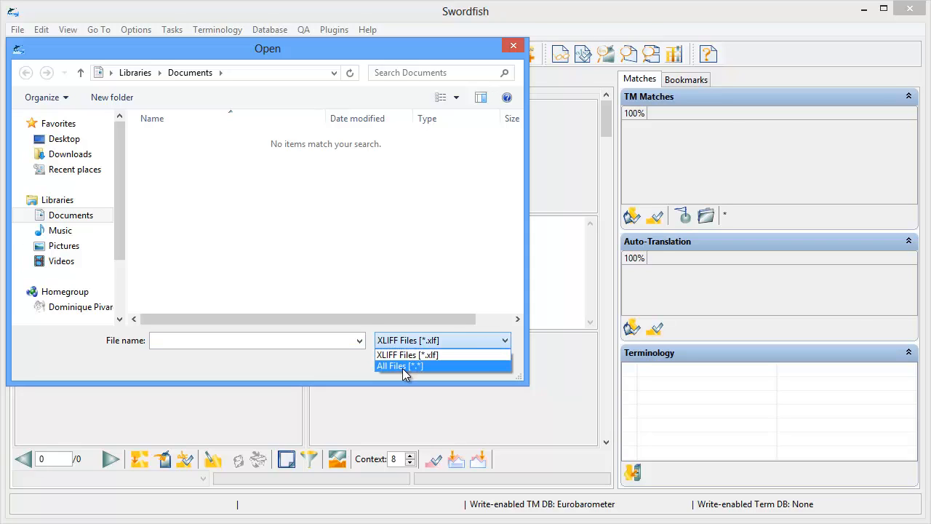
left_click(399, 366)
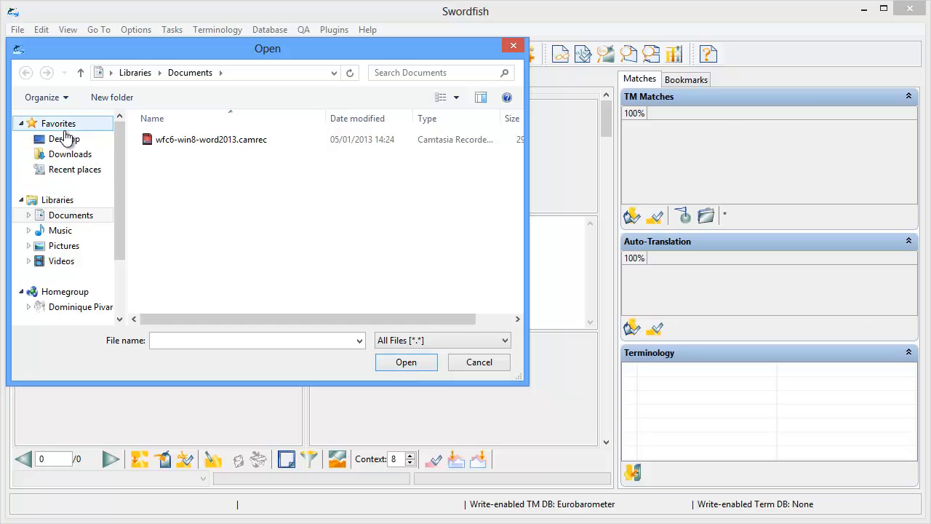
left_click(64, 139)
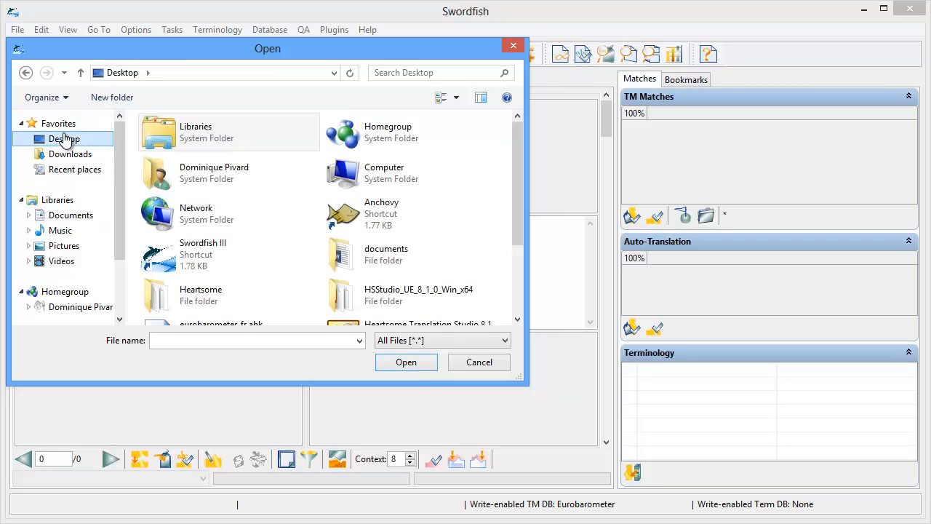
left_click(386, 255)
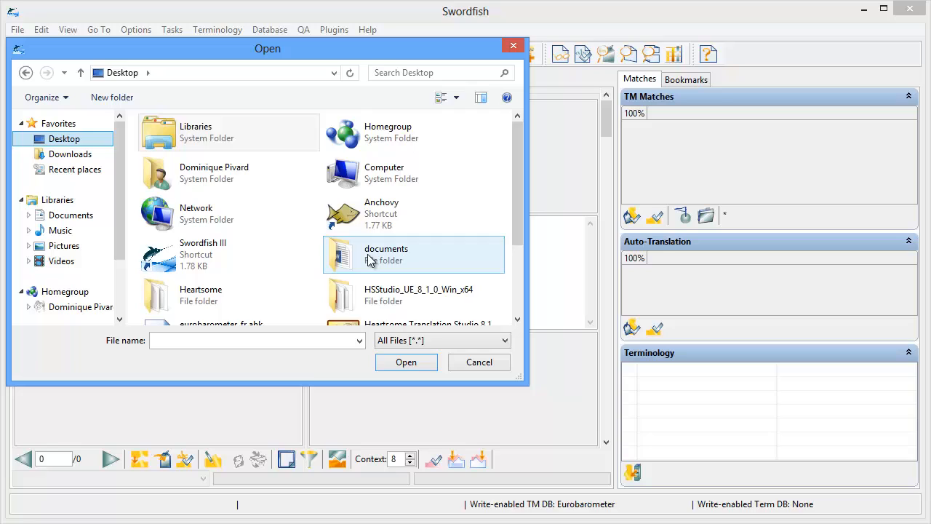
double_click(386, 253)
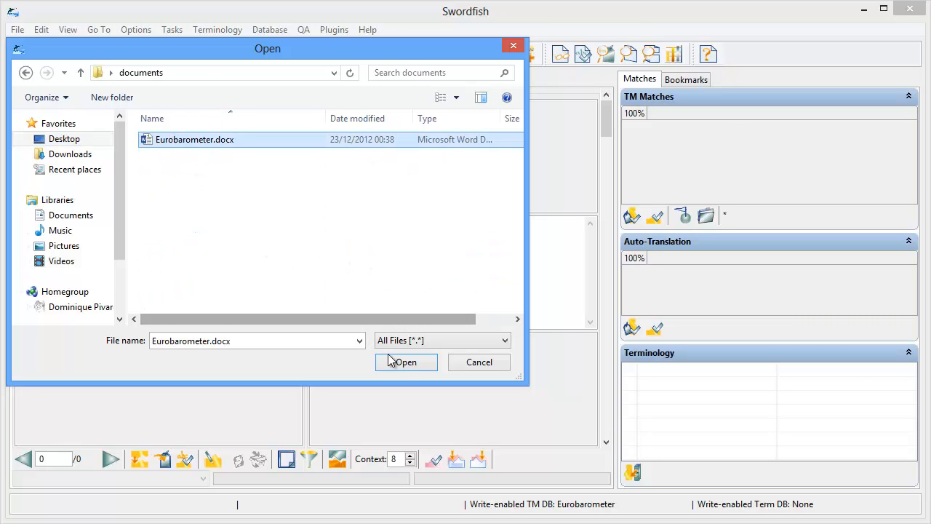
left_click(405, 361)
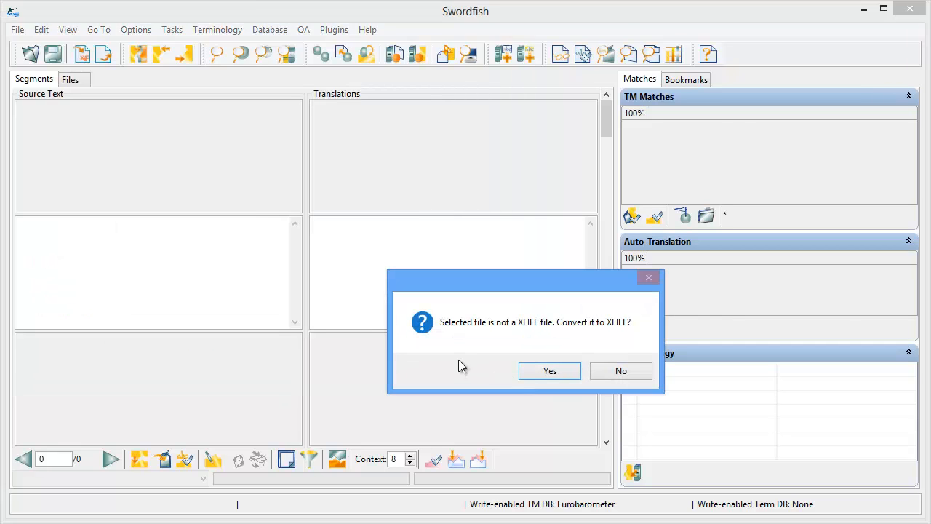
mouse_move(494, 378)
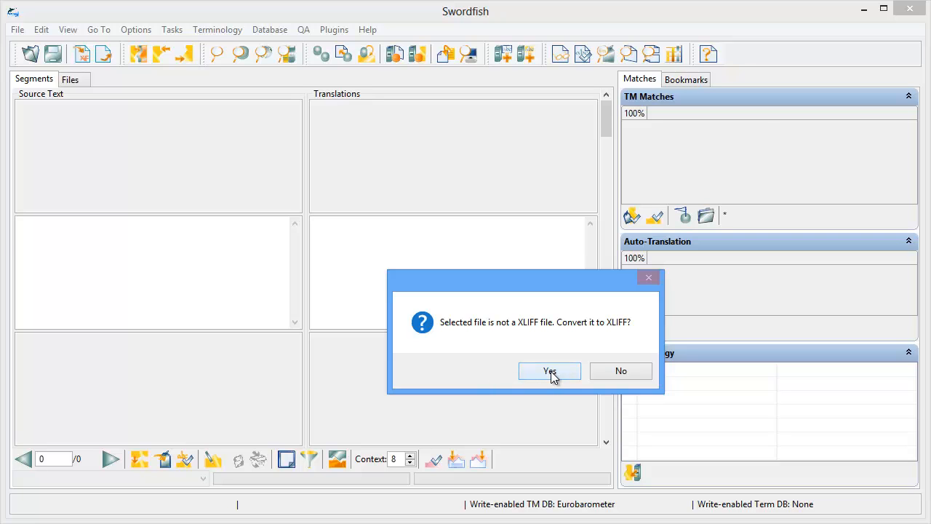
Step: Convert Eurobarometer.docx to XLIFF with en-GB source and fr-FR target languages
left_click(549, 371)
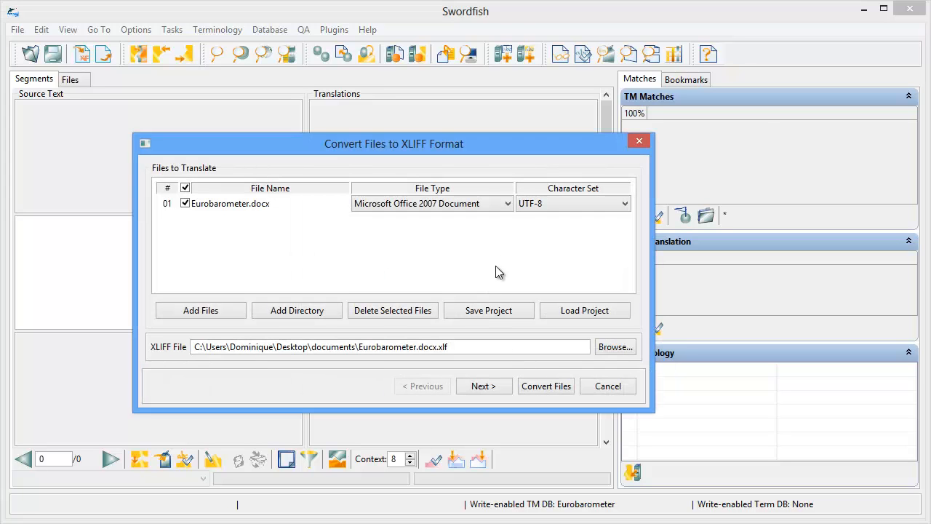
mouse_move(523, 260)
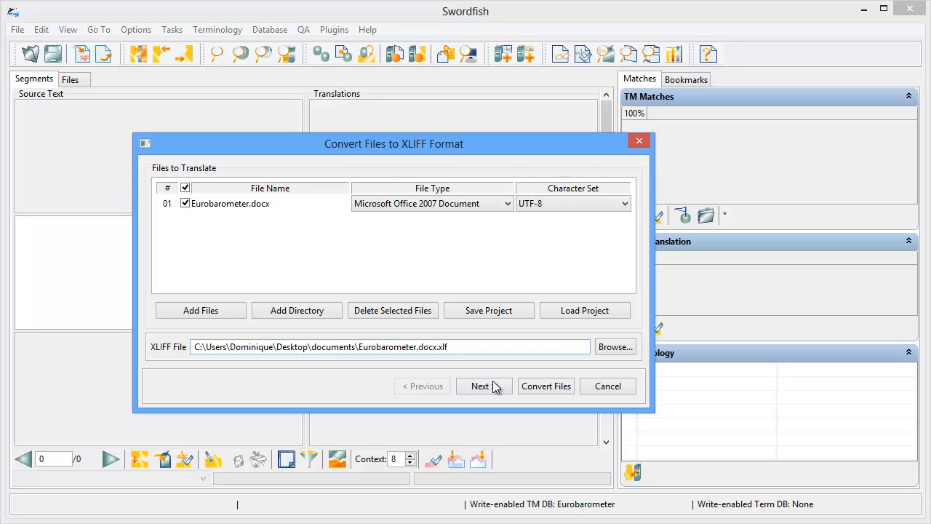
left_click(479, 386)
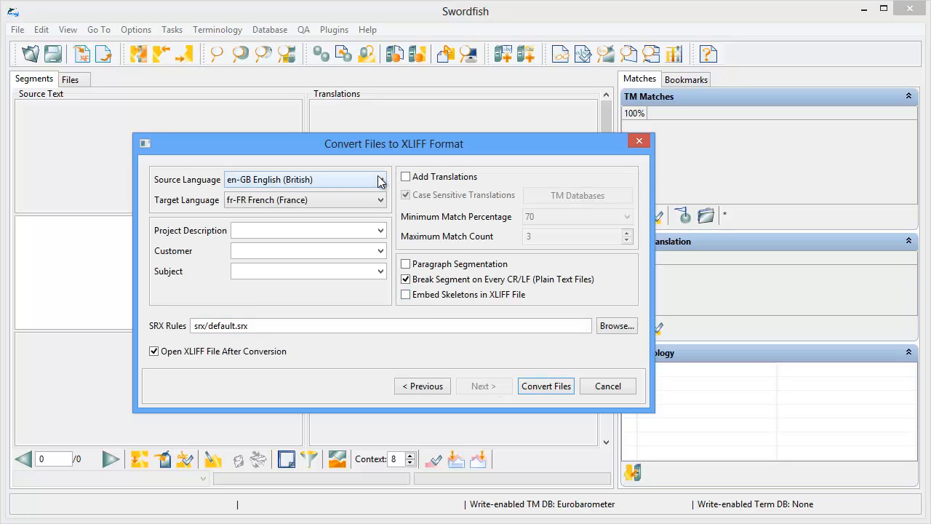
mouse_move(353, 213)
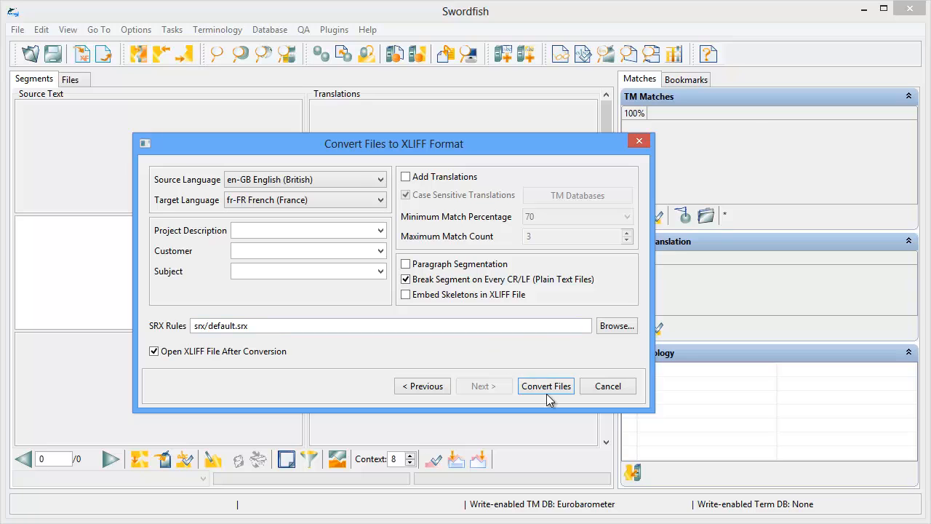
left_click(545, 385)
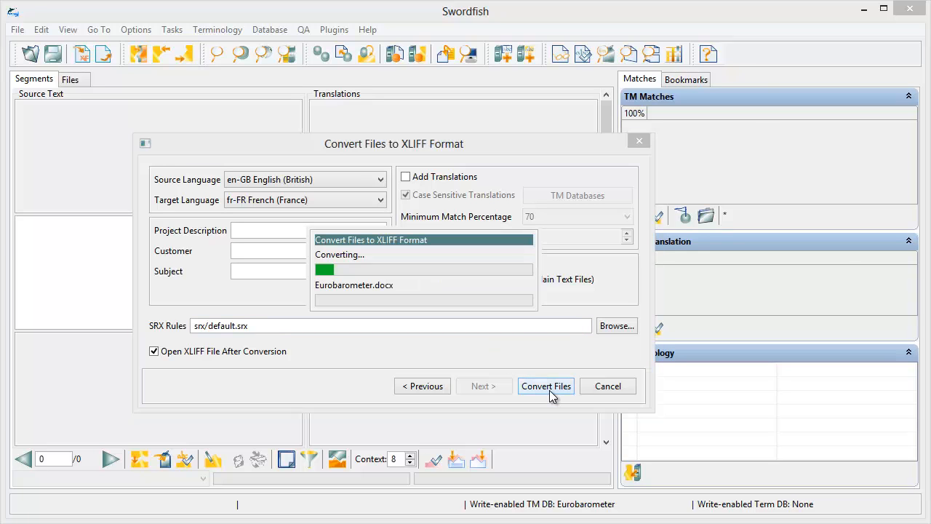
left_click(545, 386)
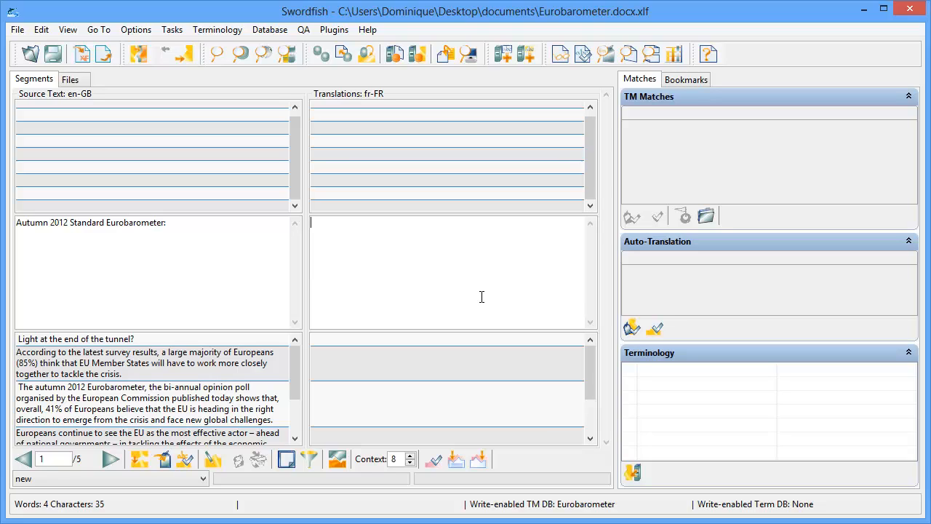
mouse_move(459, 268)
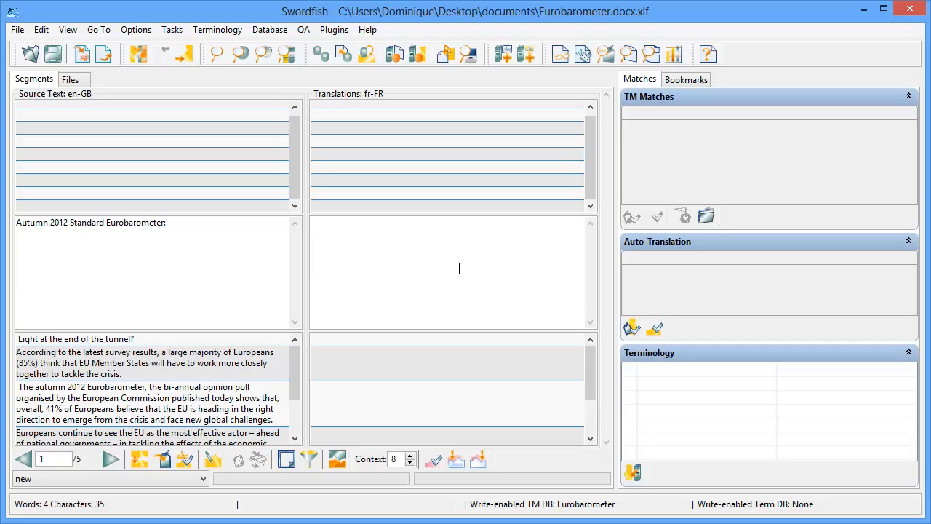
mouse_move(391, 259)
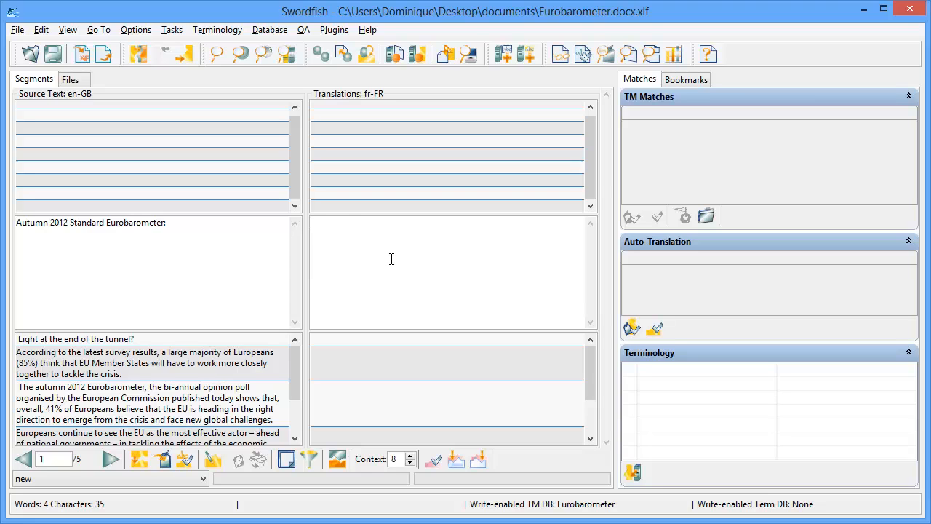
Step: Enter French for the title and 'enfin le bout du tunnel?', then start 'Selon les résultats…'
type("Enquête Eurobaromètre standard de l'automne 2012:")
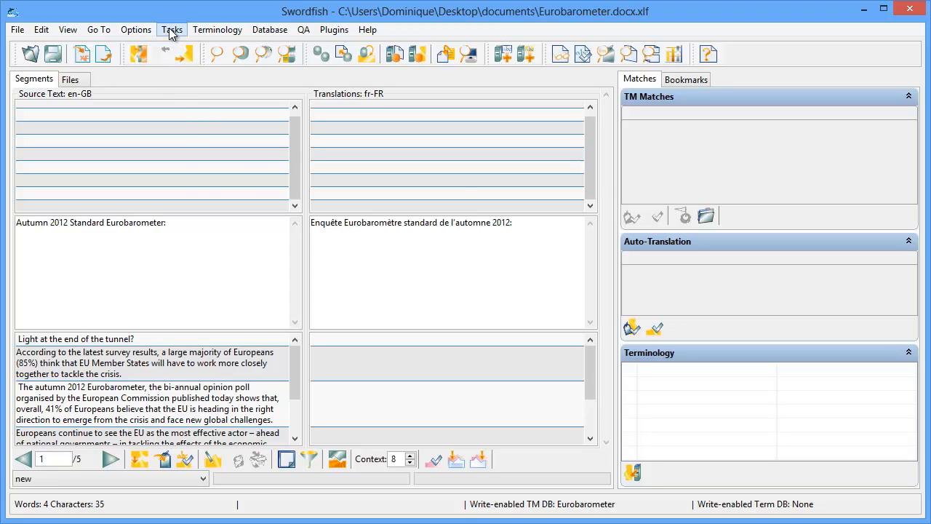
left_click(172, 29)
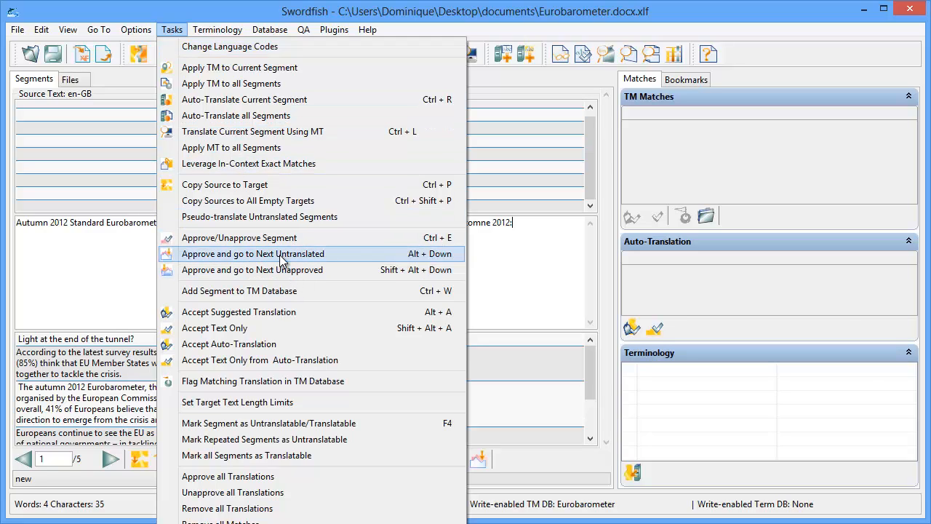
mouse_move(357, 260)
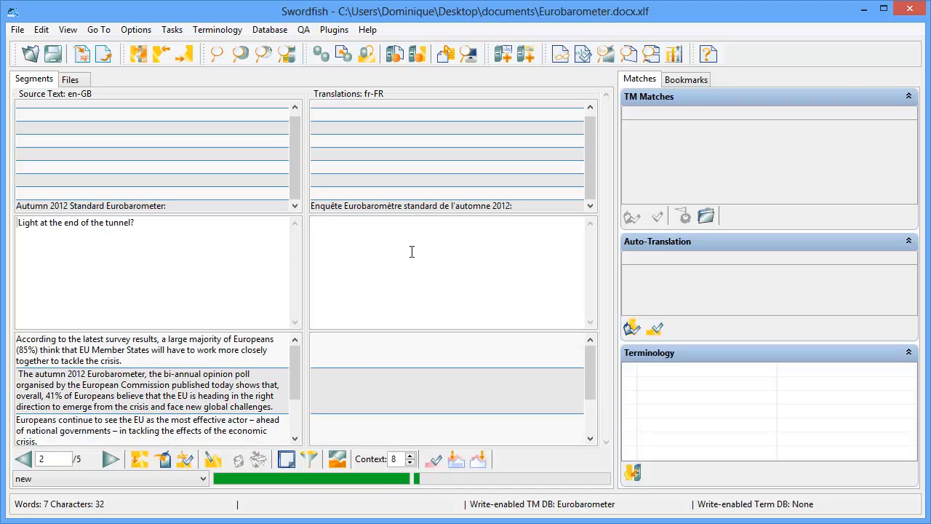
type("enfin le bout du tunnel?")
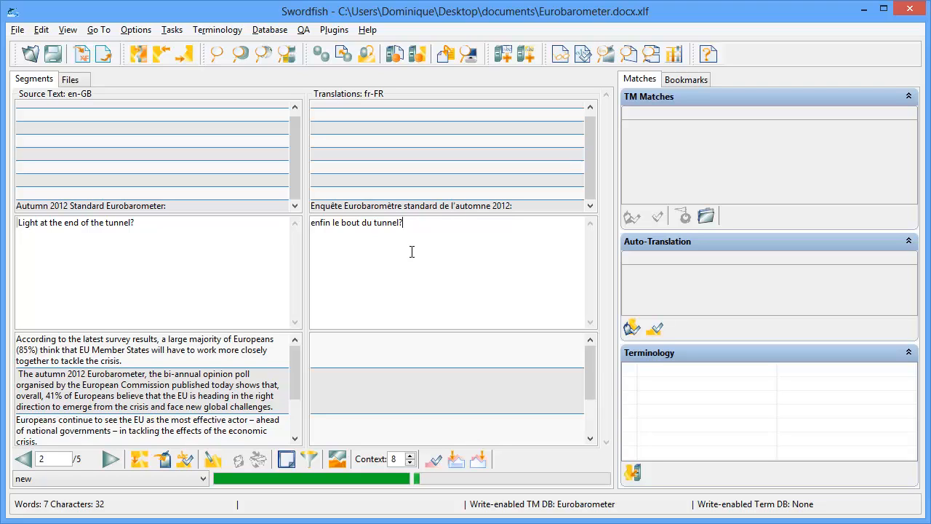
left_click(110, 459)
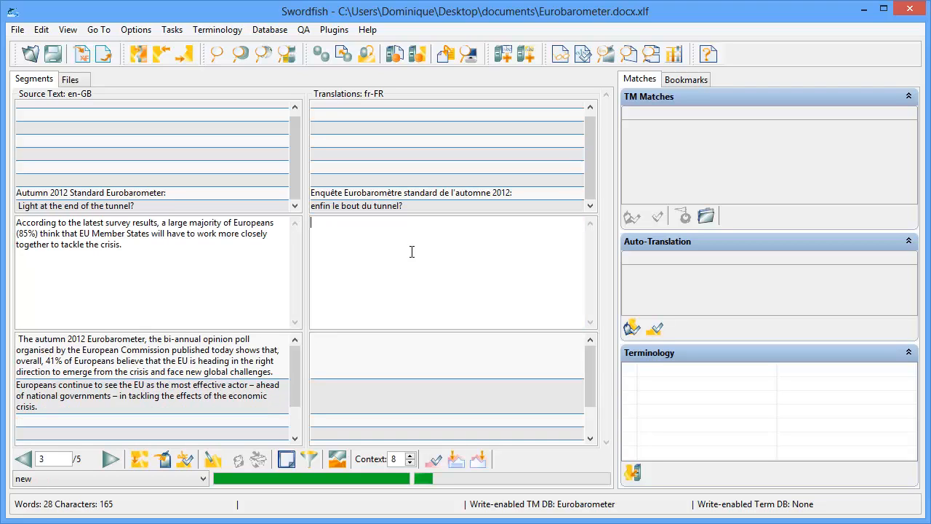
type("S")
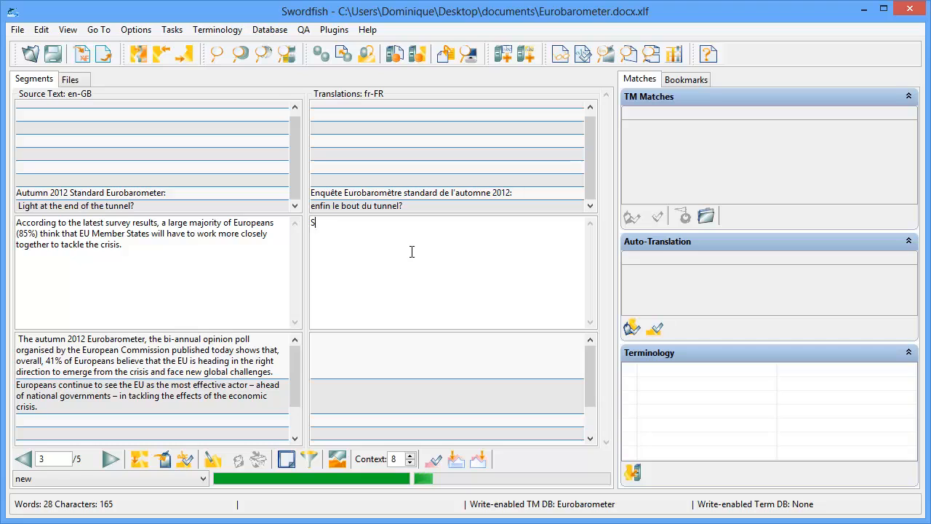
type("Selon les résultats de la dernière enquête en date, une large majorité d'Européens (85 %) pense que les États membres de l'Union devront coopérer plus étroitement pour venir à bout de la crise.")
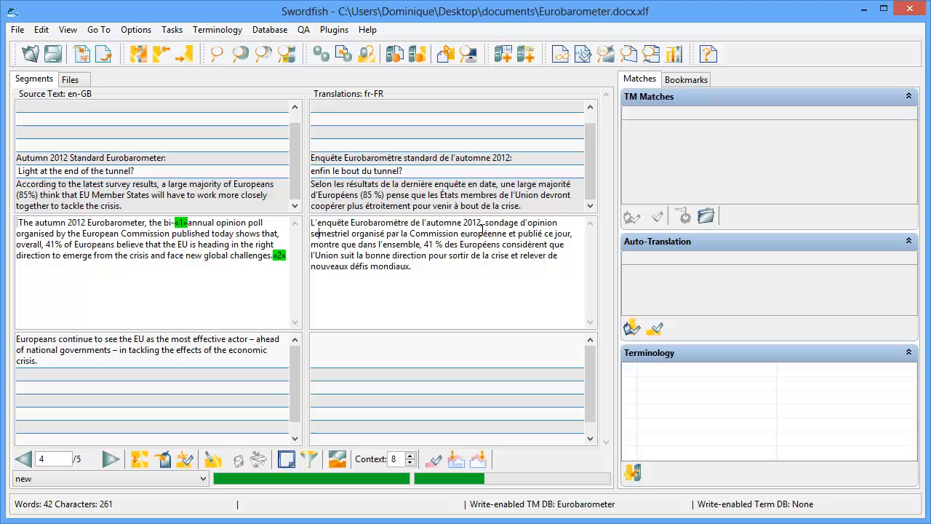
mouse_move(67, 30)
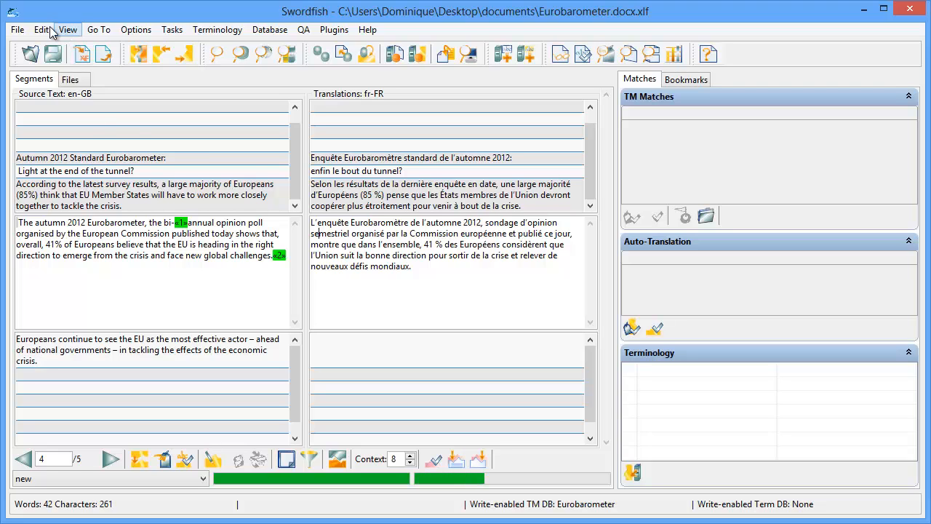
Step: Open the Edit menu to view commands like inserting tags and editing source
left_click(41, 29)
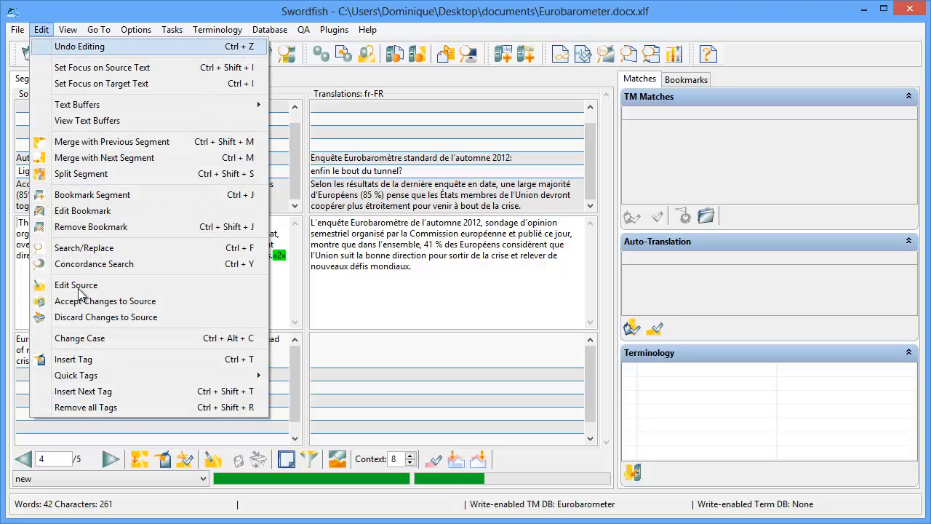
mouse_move(76, 375)
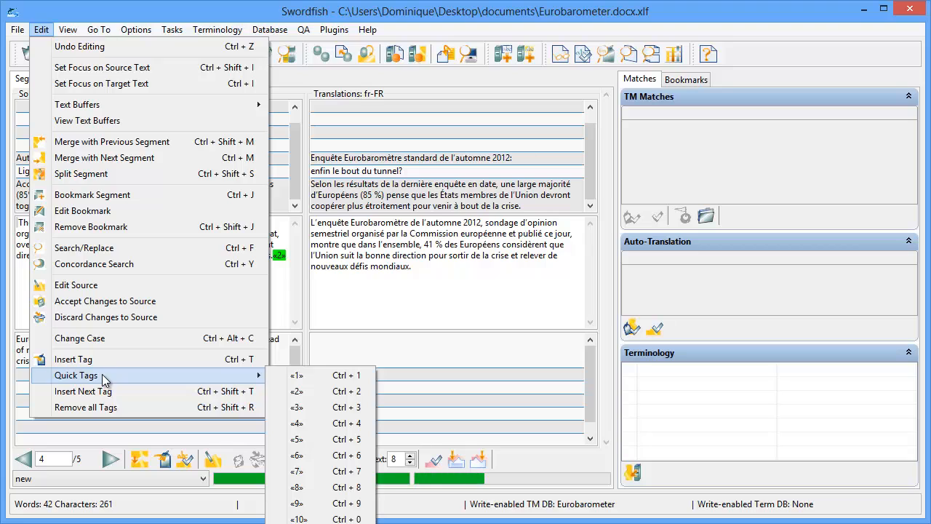
mouse_move(188, 343)
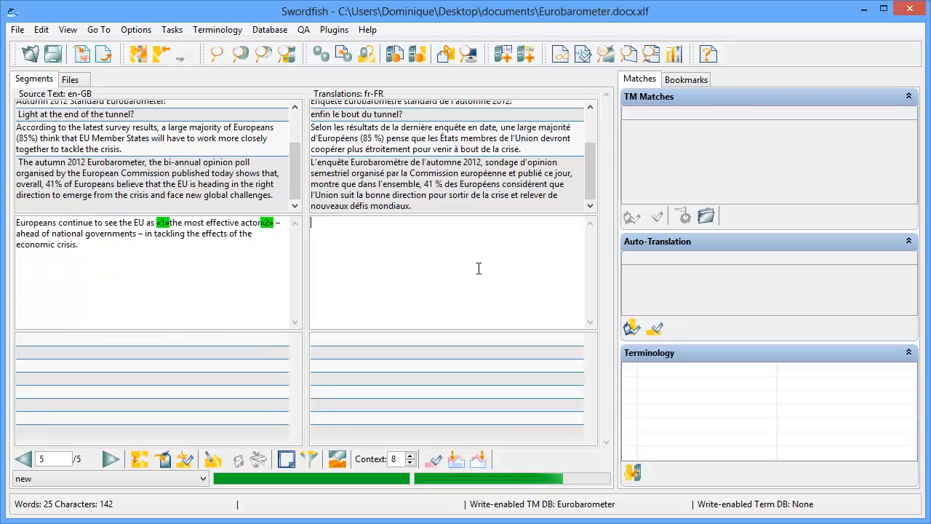
Step: Type the fifth sentence in French: 'Les Européens continuent également à voir en l'Union européenne…'
type("Les Européens continuent également à vo")
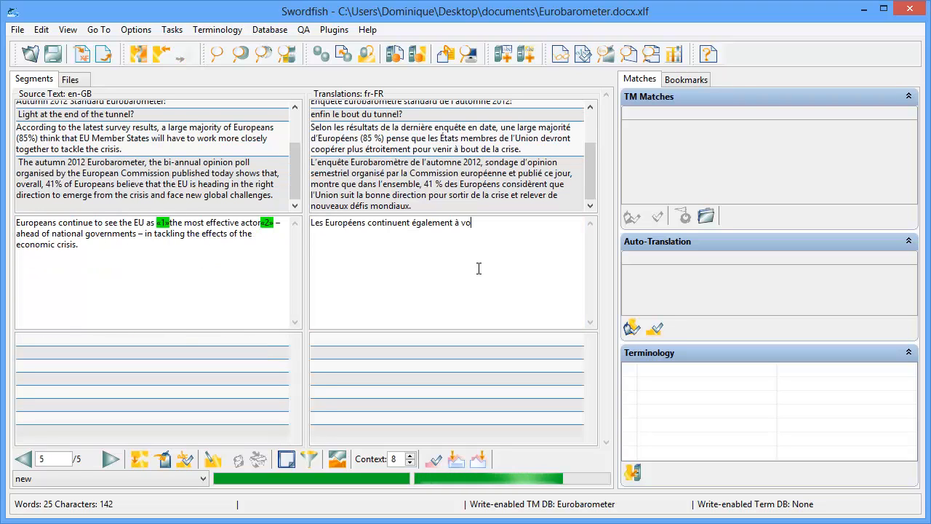
type("ir en l'Union européenne l'acteur le plus efficace, devant les gouvernements nationaux, pour s'attaquer aux effets de la crise économique.")
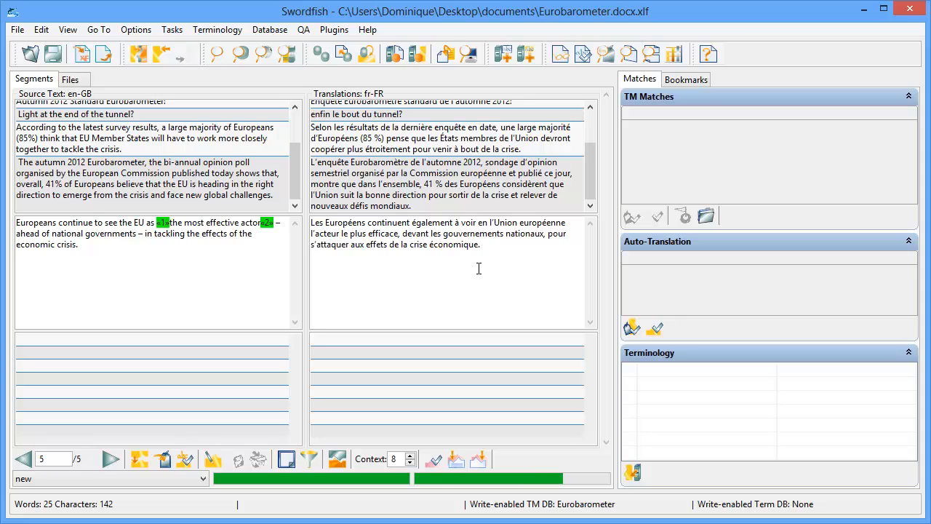
mouse_move(445, 267)
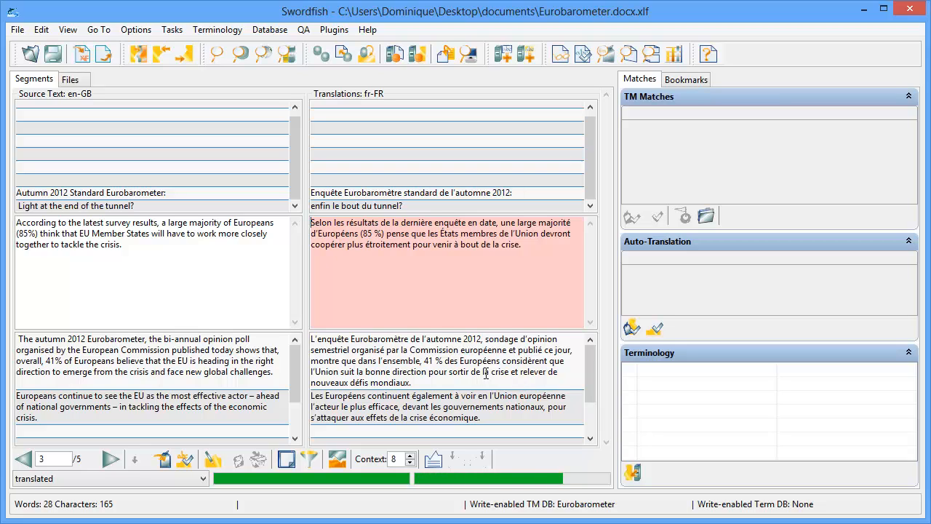
mouse_move(557, 387)
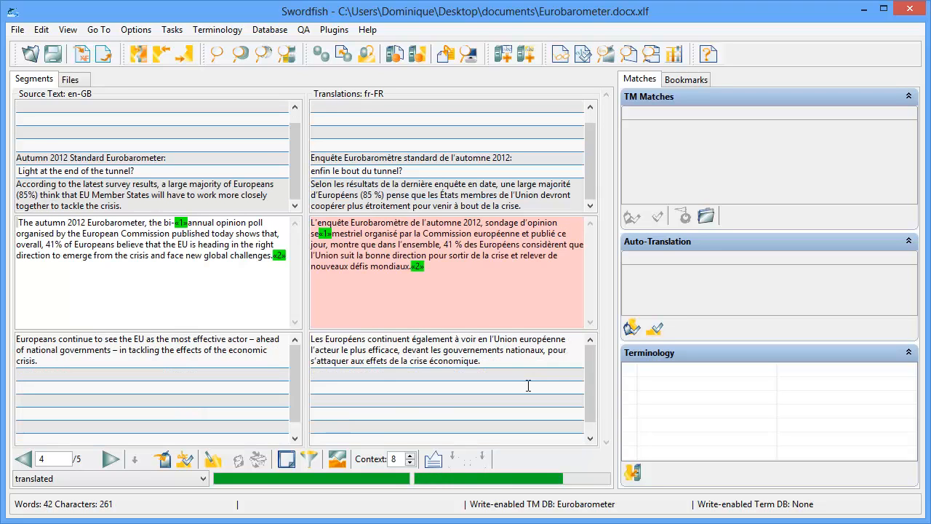
mouse_move(486, 279)
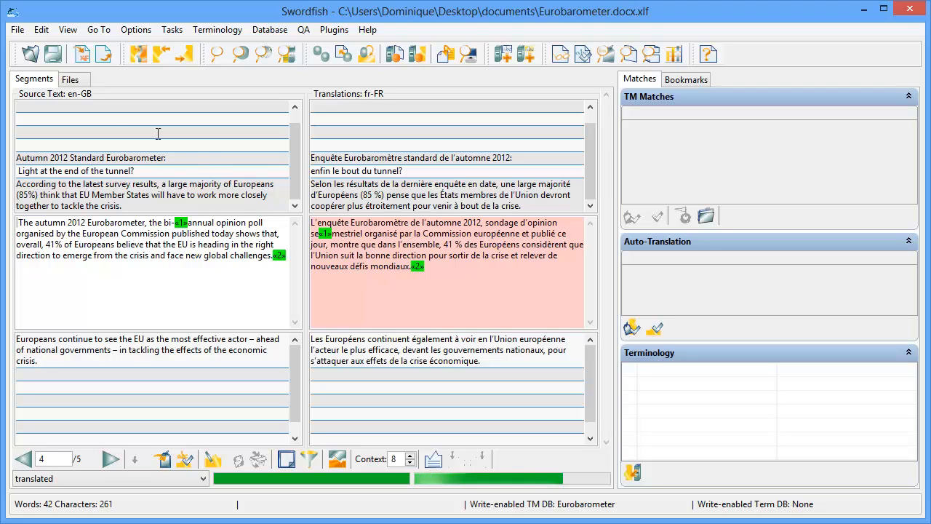
Step: Open Convert XLIFF File to Original Format for the translated document
left_click(16, 29)
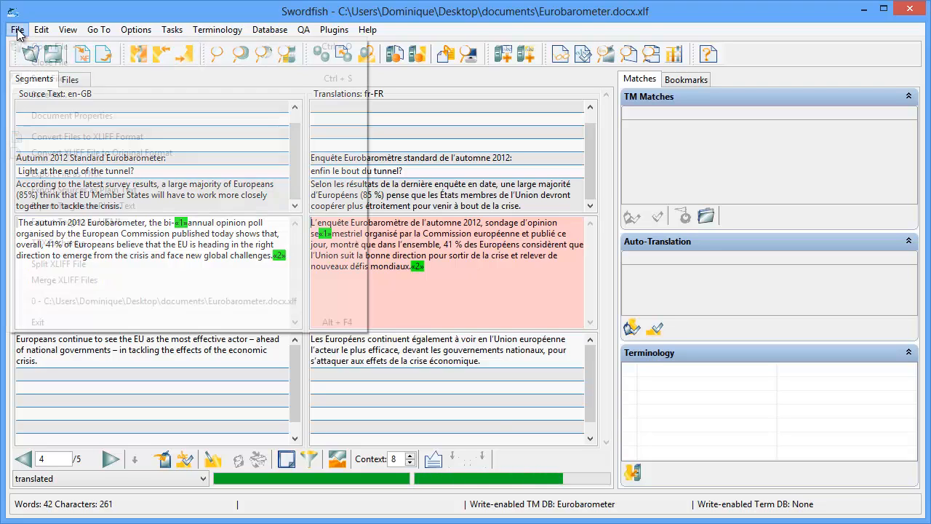
left_click(16, 29)
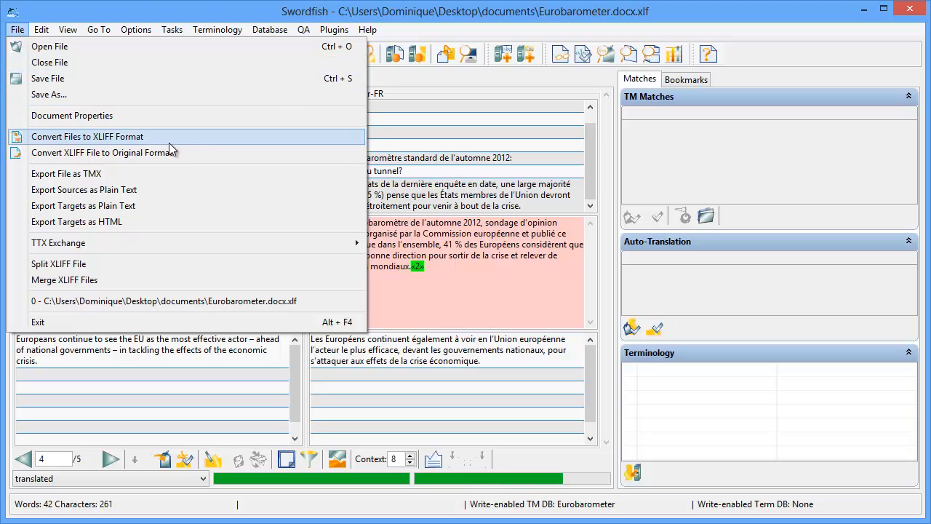
mouse_move(196, 153)
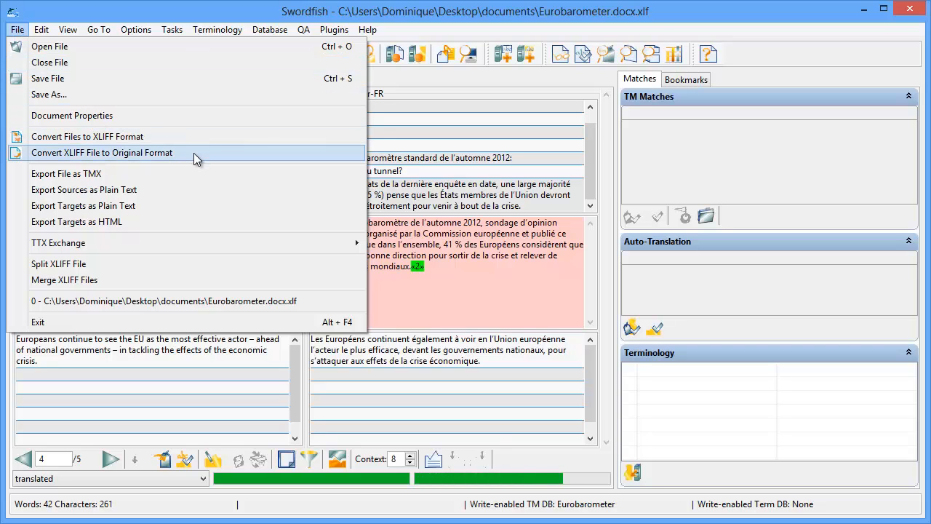
left_click(102, 152)
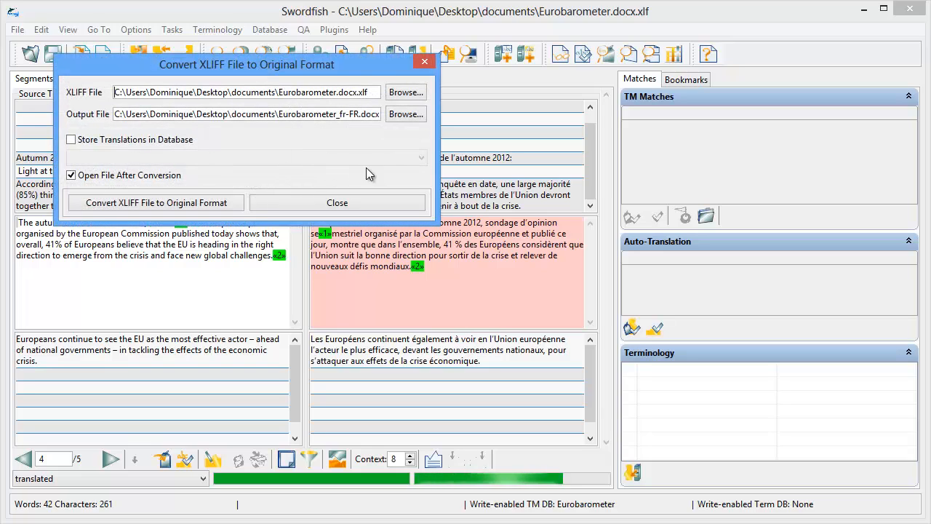
mouse_move(398, 173)
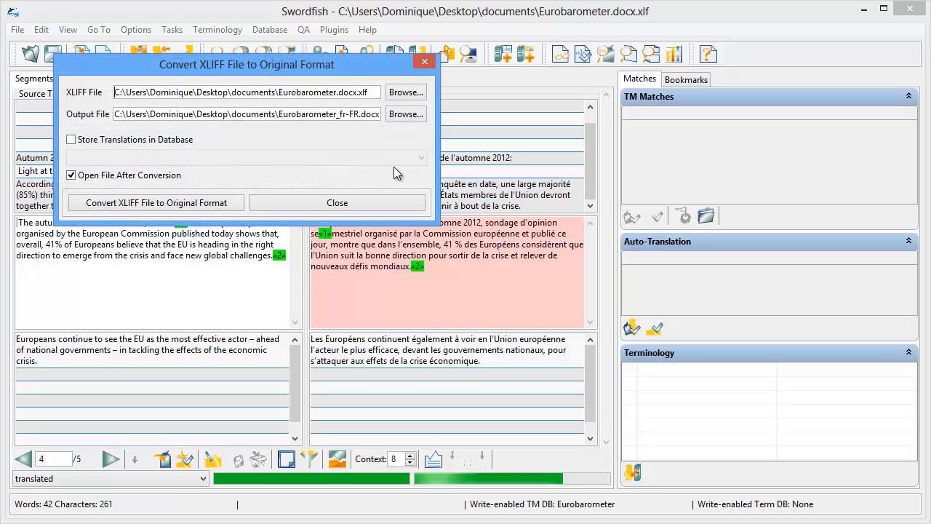
double_click(255, 113)
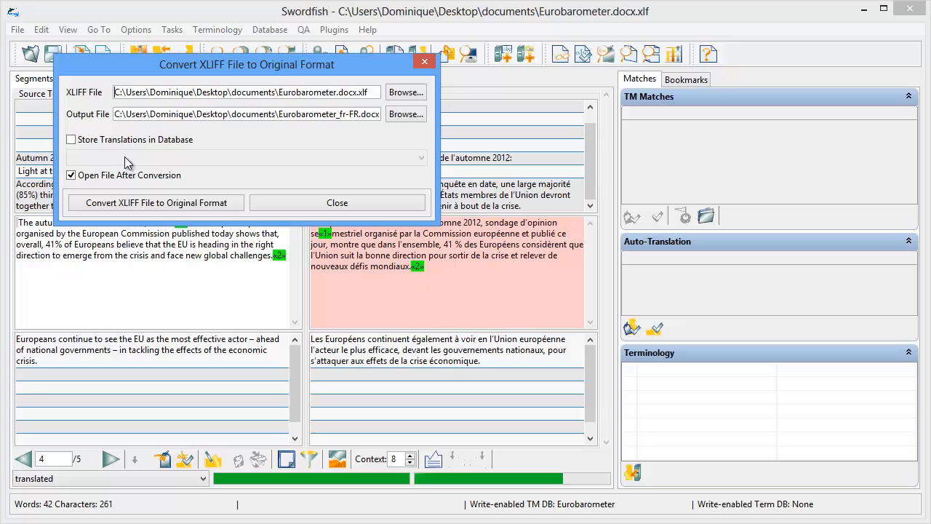
mouse_move(101, 160)
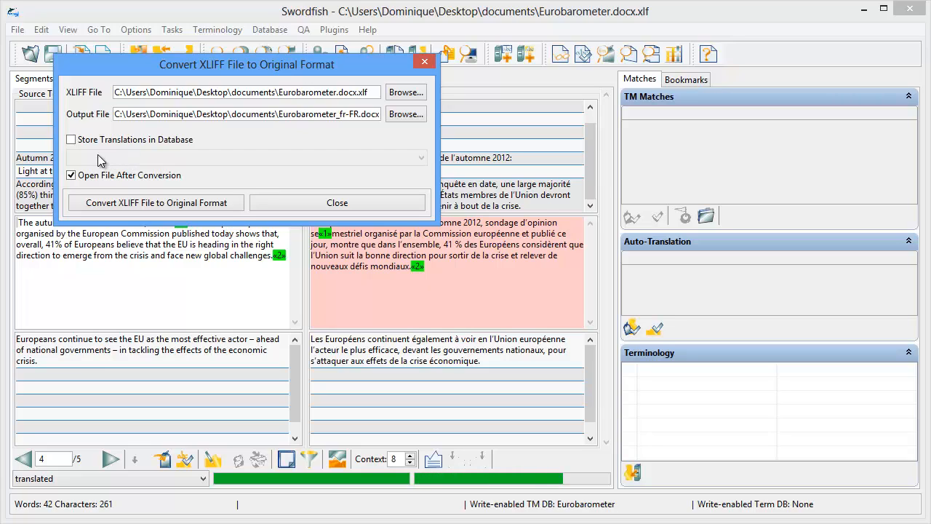
mouse_move(175, 160)
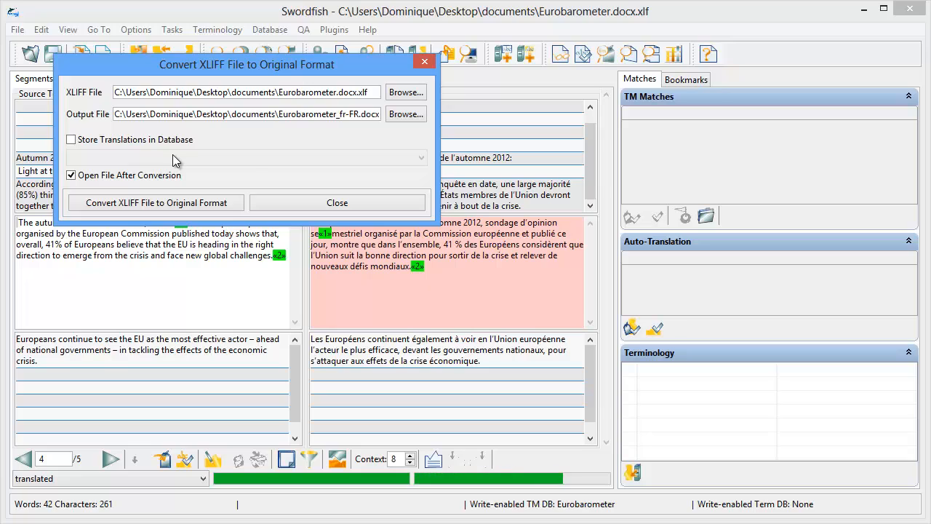
mouse_move(250, 161)
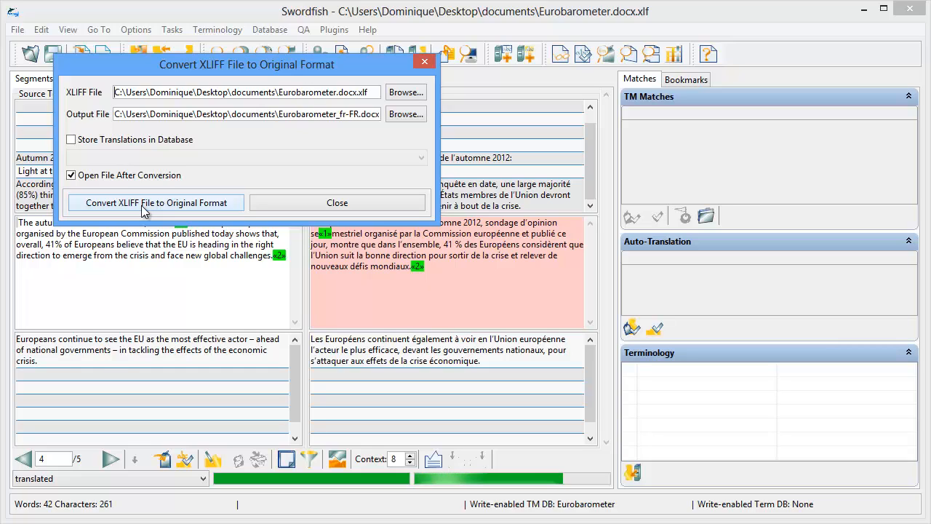
Step: Convert to Eurobarometer_fr-FR.docx, answer the save prompt, and dismiss the completion message
left_click(155, 202)
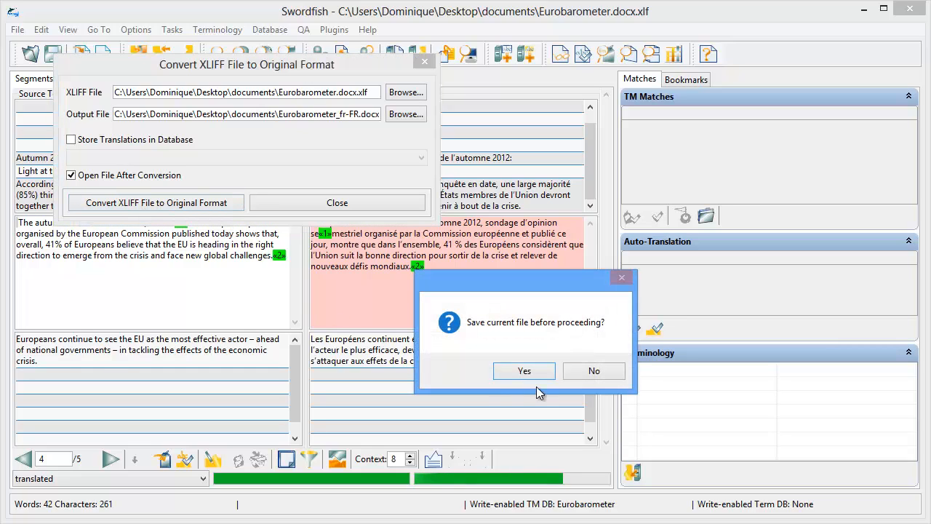
left_click(524, 371)
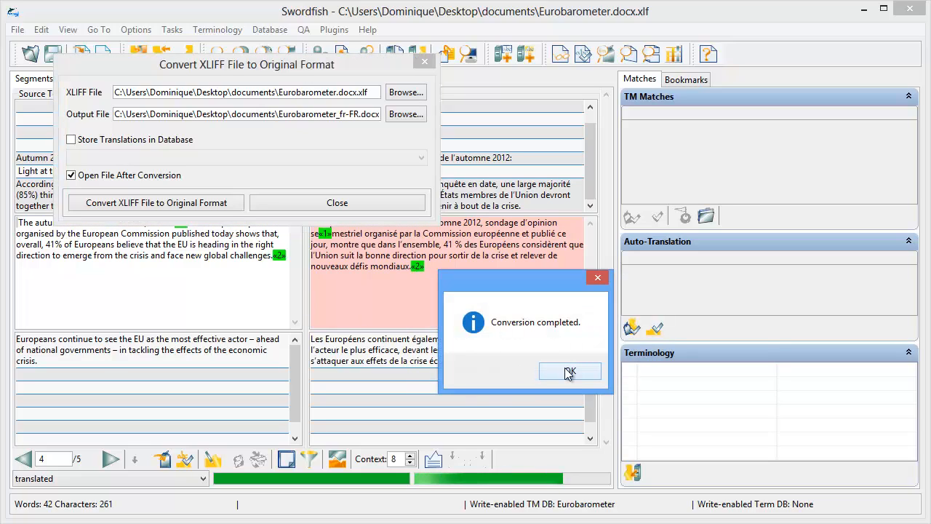
left_click(570, 371)
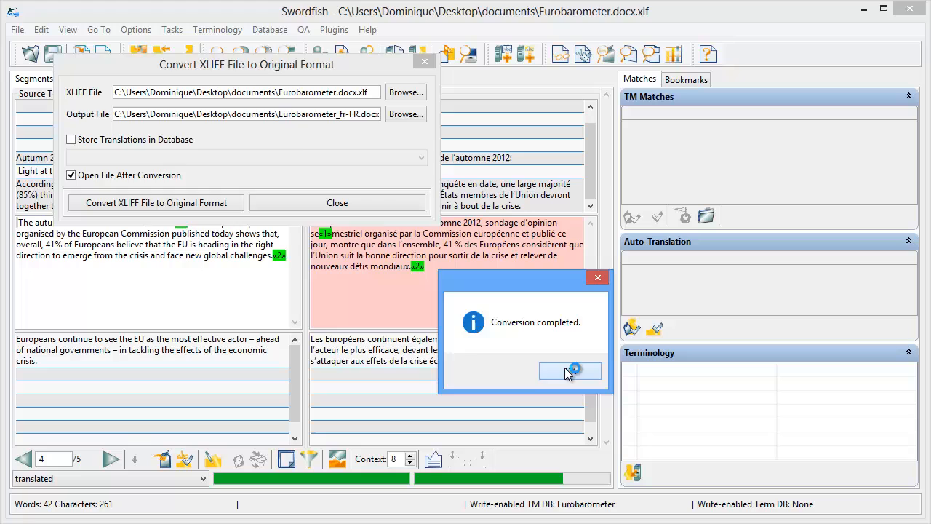
left_click(569, 371)
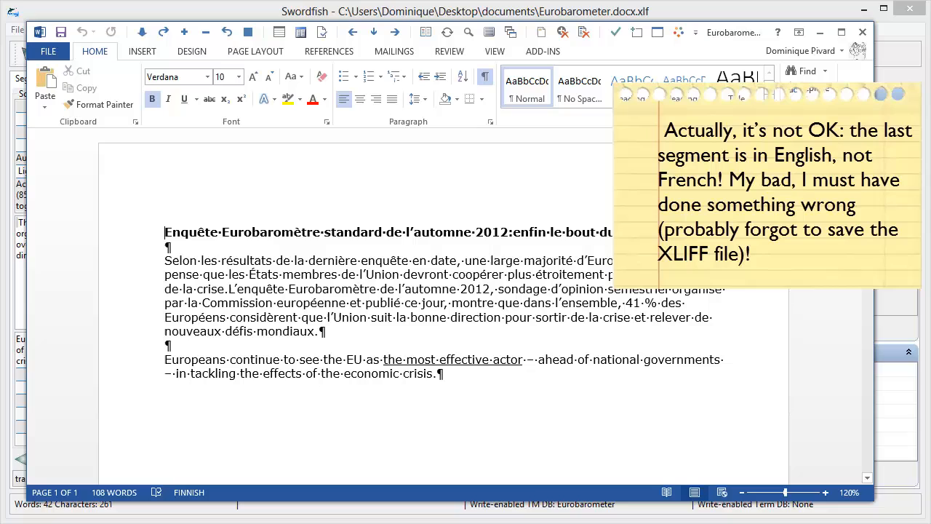
mouse_move(591, 325)
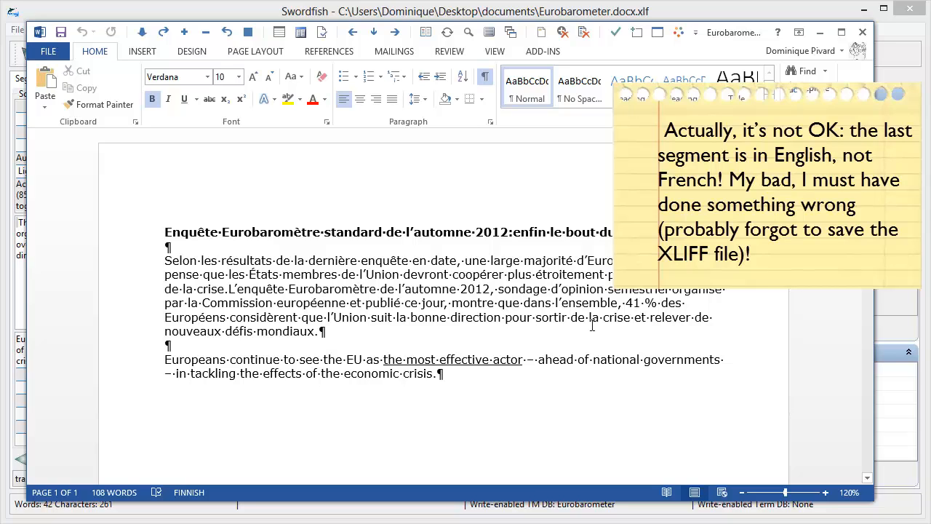